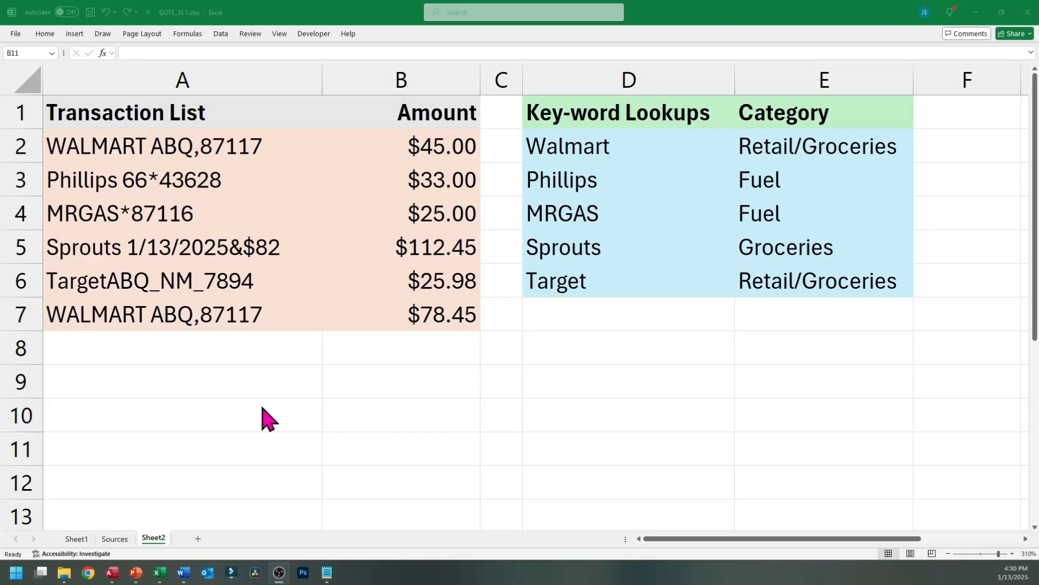
{"action": "mouse_move", "coordinate": [249, 136]}
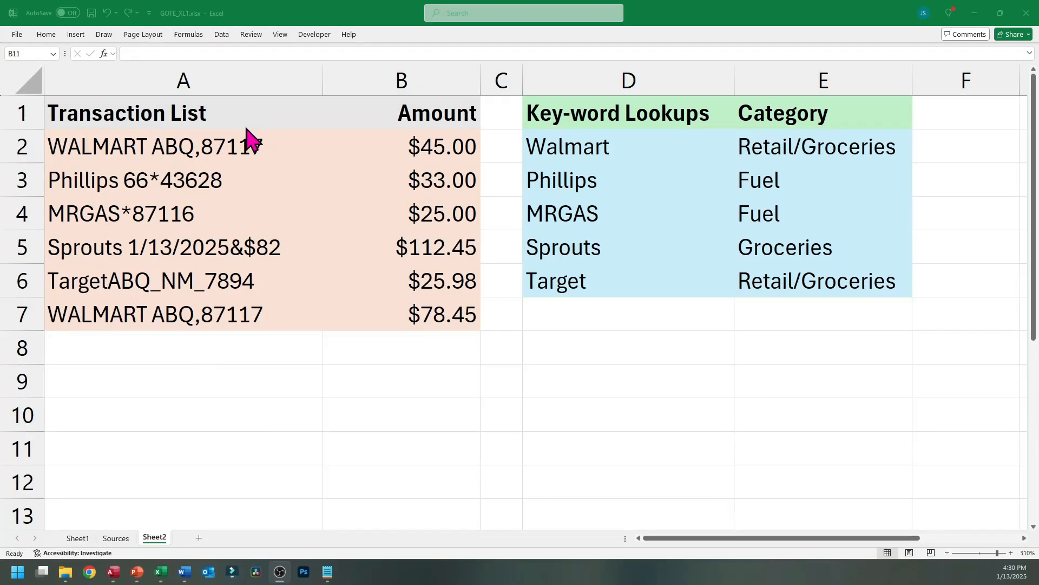
{"action": "mouse_move", "coordinate": [238, 136]}
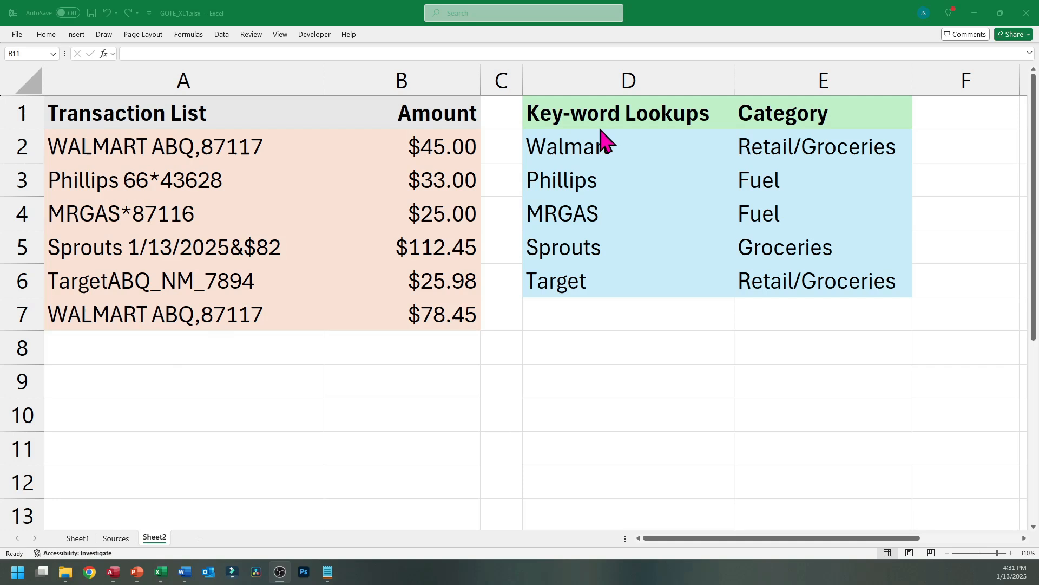
{"action": "mouse_move", "coordinate": [602, 154]}
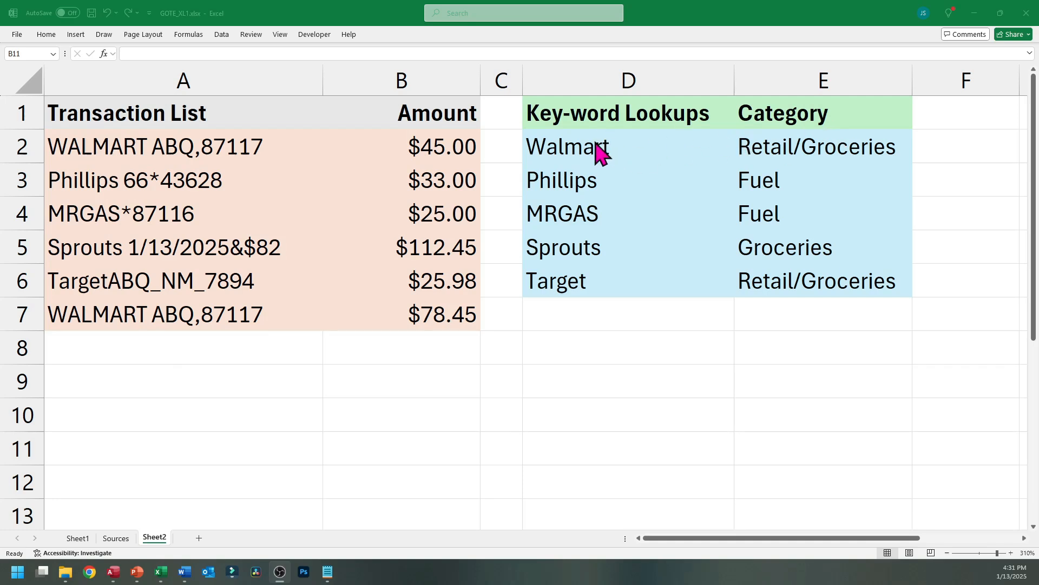
Point out the Phillips, MRGAS and Sprouts keywords, transaction amounts, and Walmart/Target Retail/Groceries categories.
{"action": "left_click", "coordinate": [561, 180]}
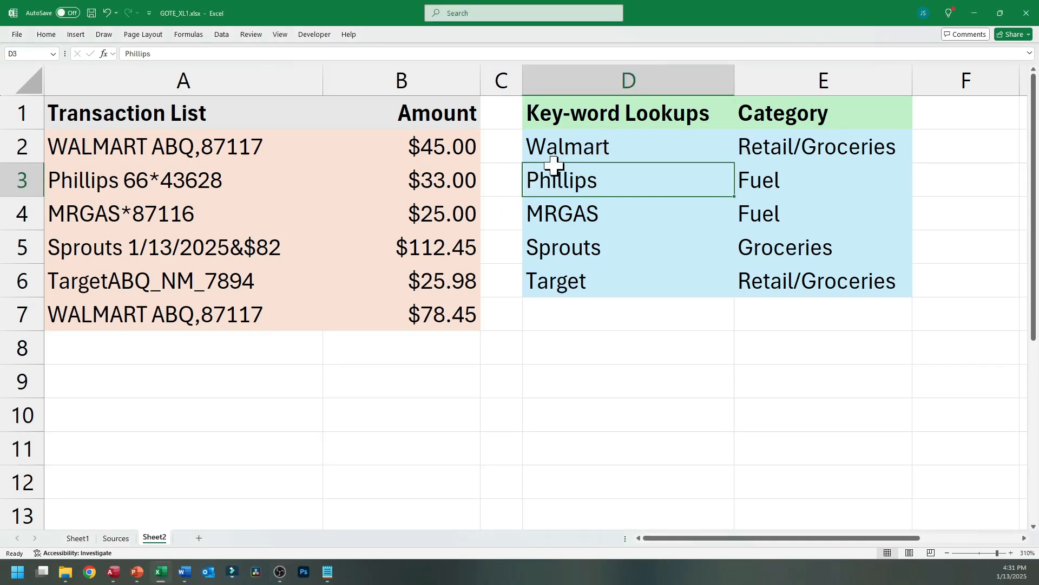
{"action": "left_click", "coordinate": [628, 212]}
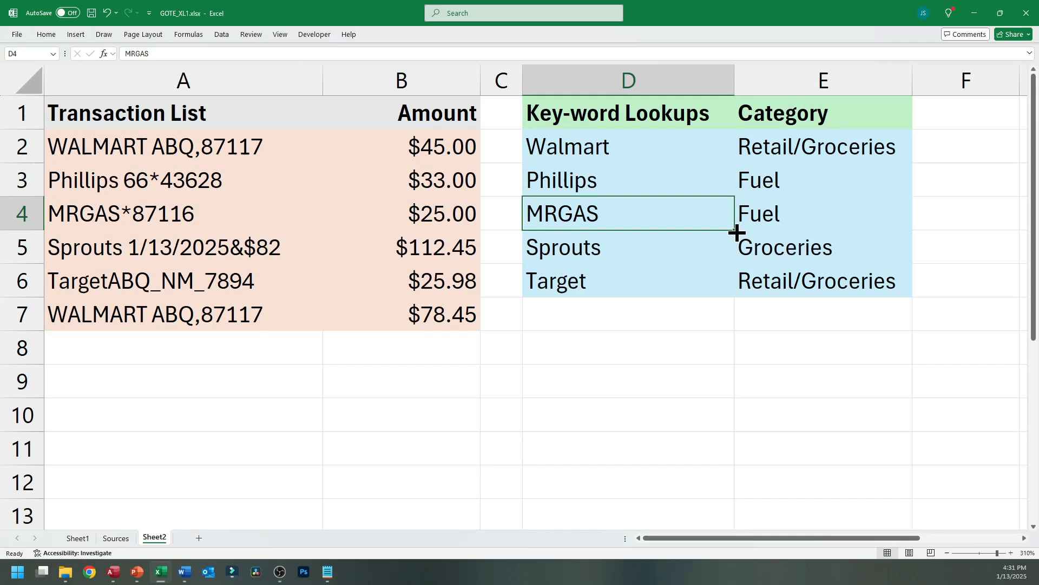
{"action": "left_click", "coordinate": [628, 247]}
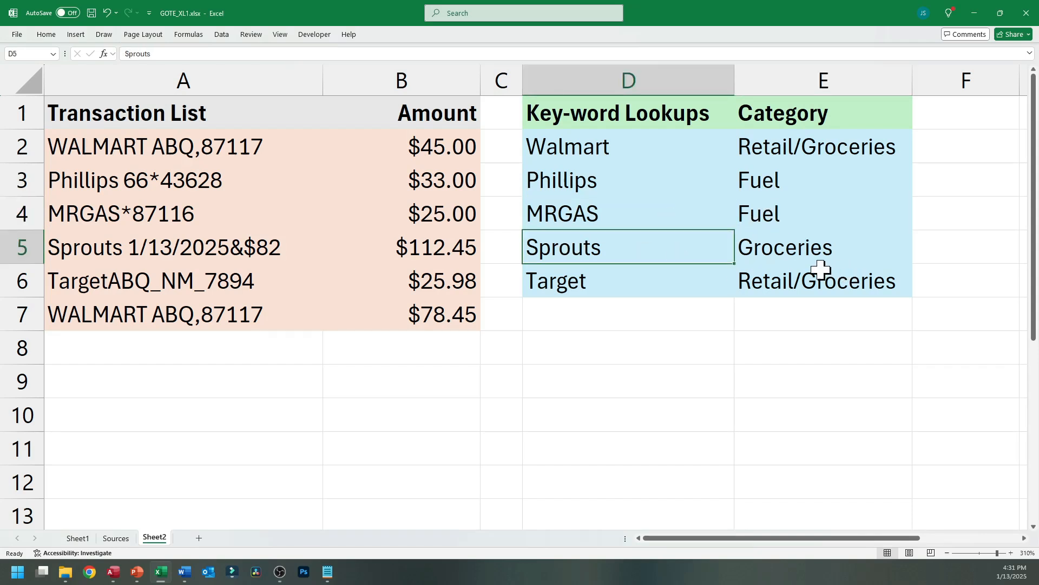
{"action": "mouse_move", "coordinate": [165, 172]}
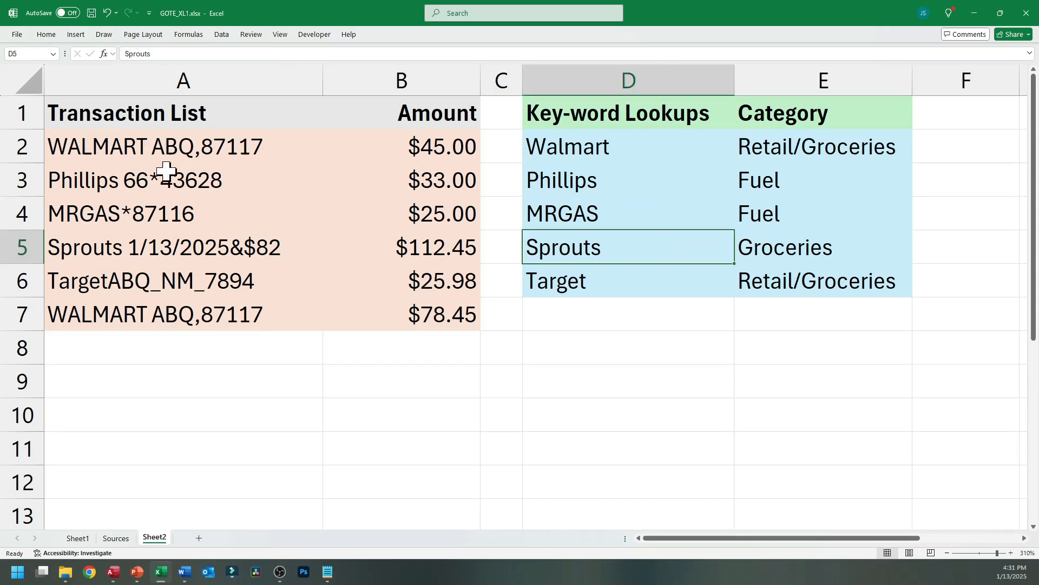
{"action": "left_click", "coordinate": [133, 145]}
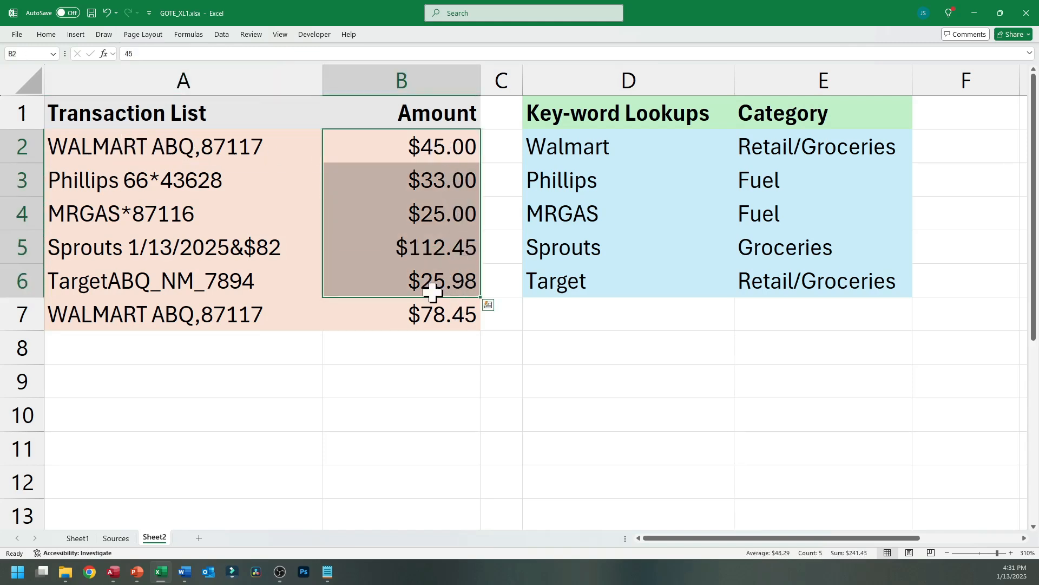
{"action": "left_click", "coordinate": [822, 280]}
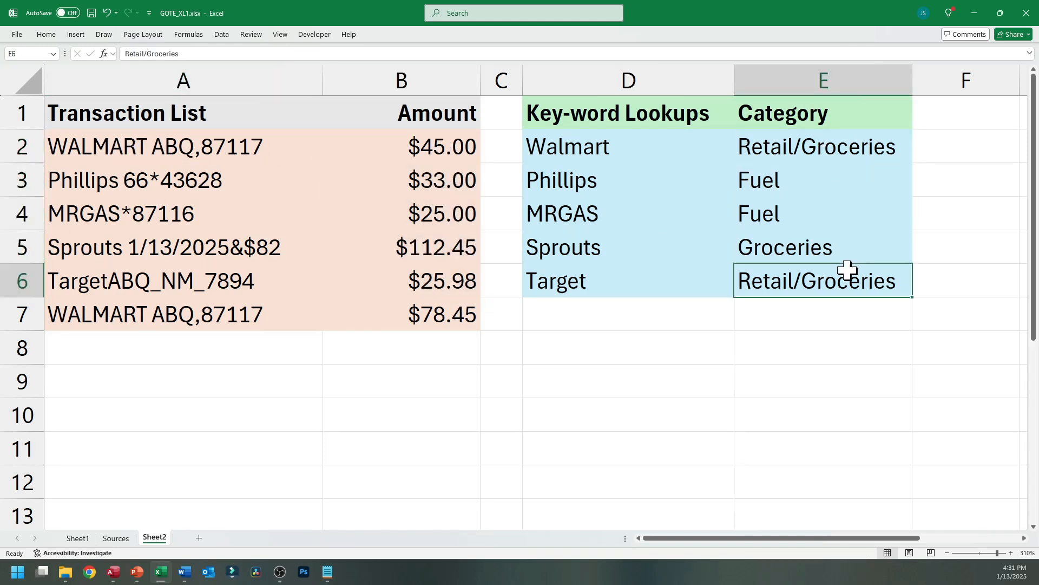
{"action": "left_click", "coordinate": [822, 147]}
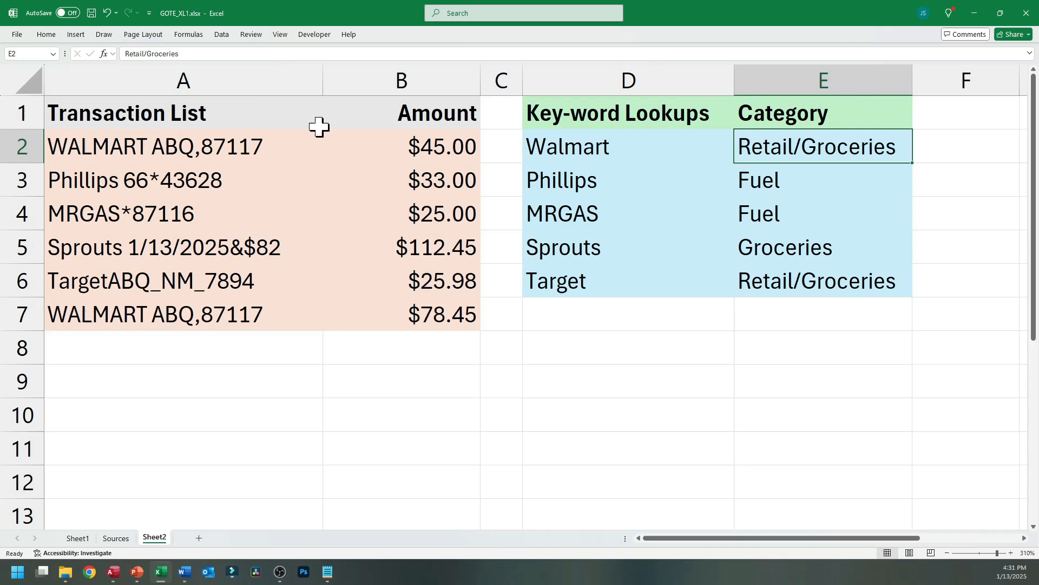
{"action": "mouse_move", "coordinate": [165, 148]}
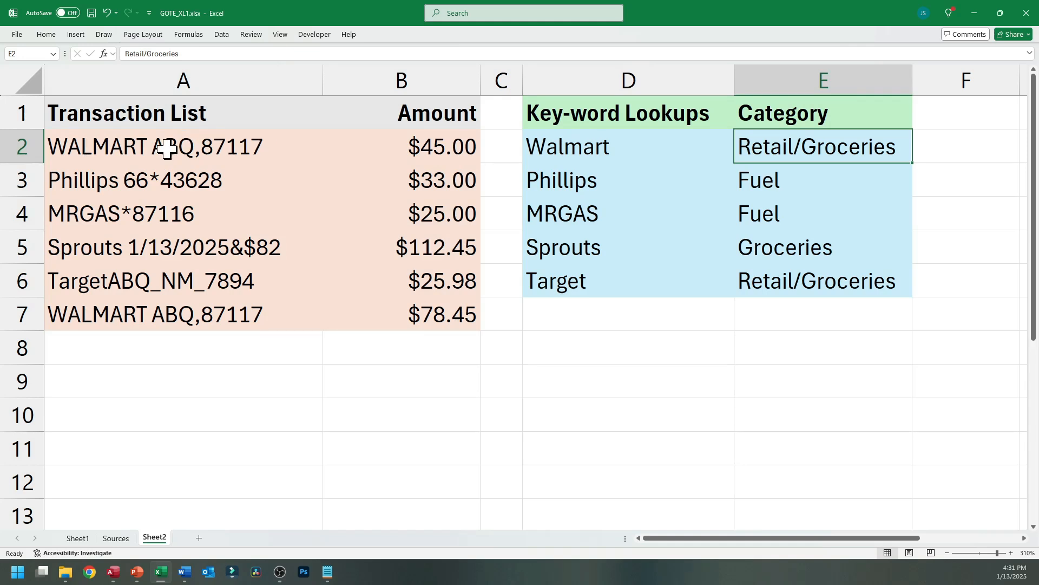
Point out the Phillips 66 and WALMART ABQ transaction texts, then switch sheets.
{"action": "left_click", "coordinate": [183, 179]}
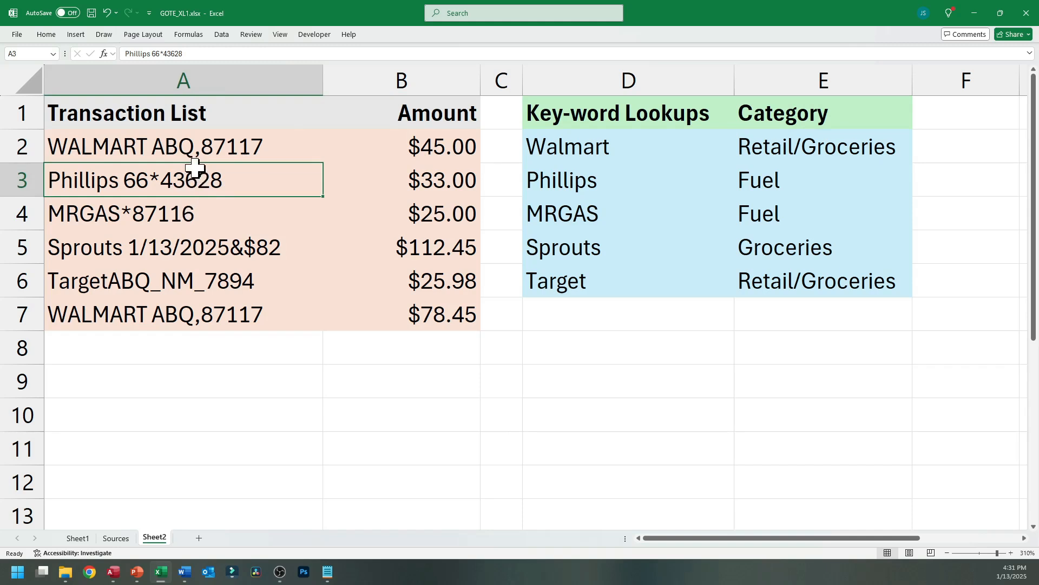
{"action": "left_click", "coordinate": [184, 146]}
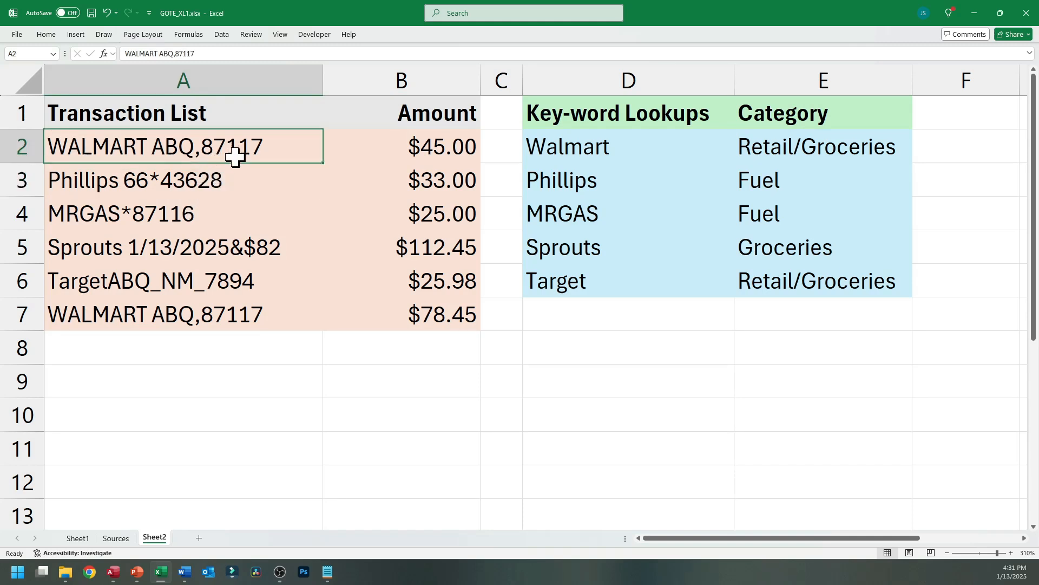
{"action": "mouse_move", "coordinate": [213, 182]}
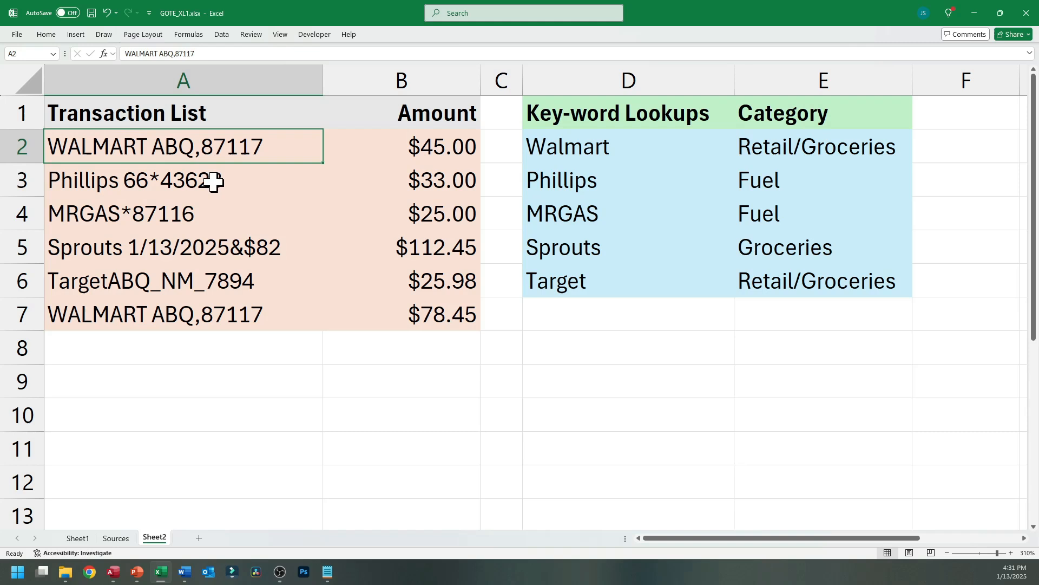
{"action": "left_click", "coordinate": [183, 179]}
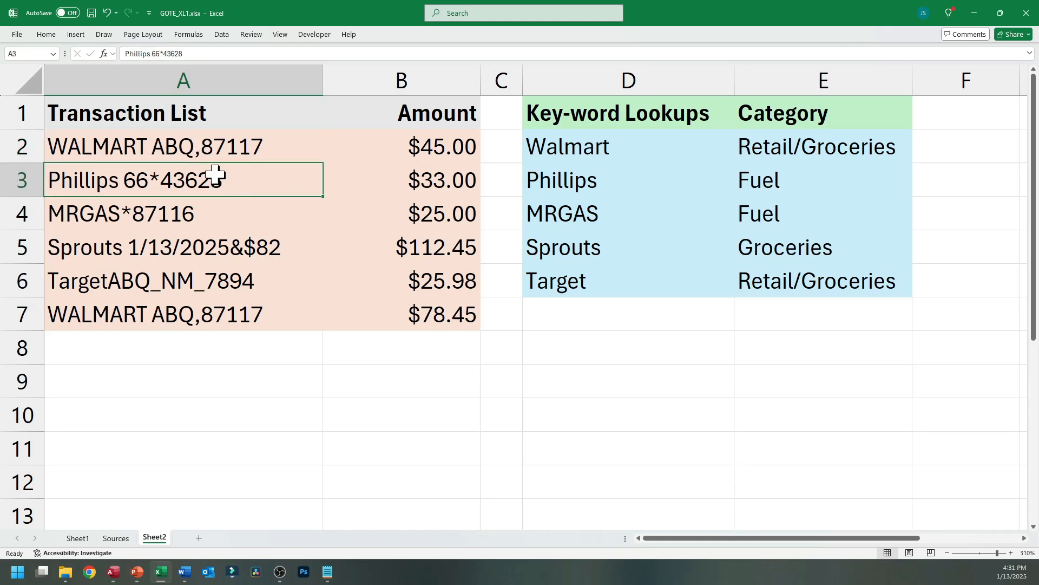
{"action": "left_click", "coordinate": [212, 147]}
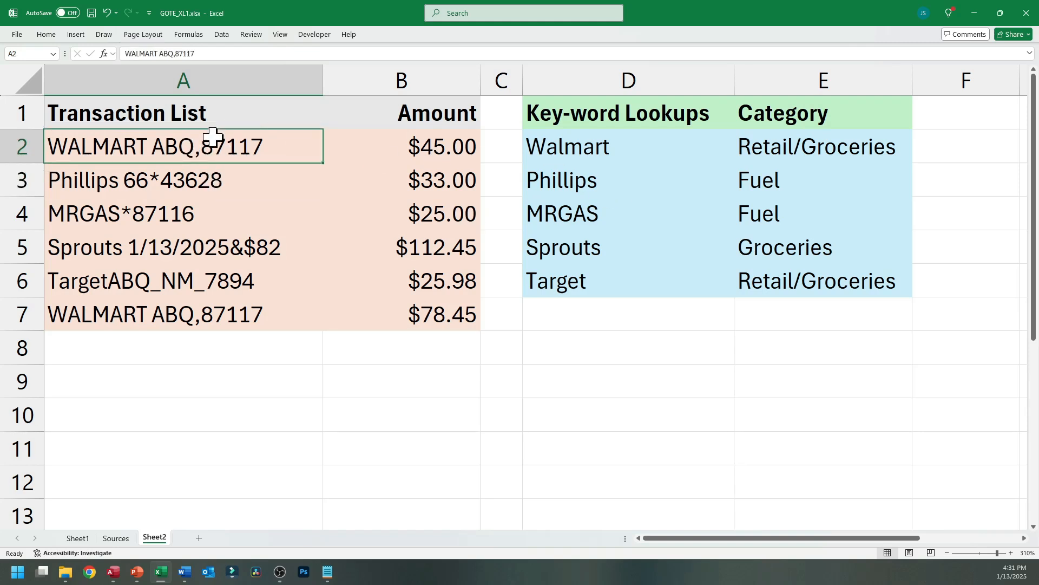
{"action": "mouse_move", "coordinate": [327, 481]}
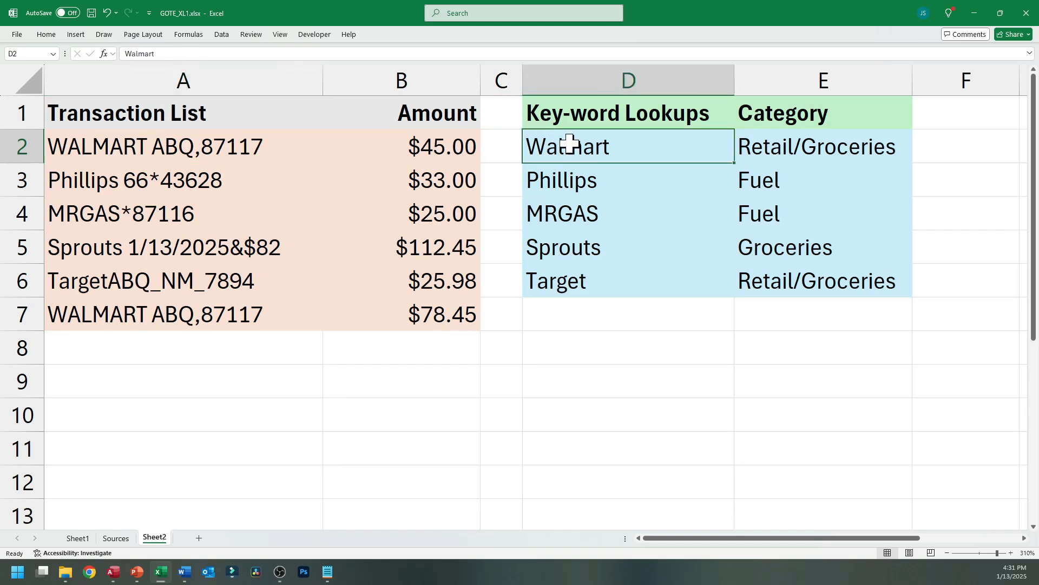
{"action": "mouse_move", "coordinate": [659, 173]}
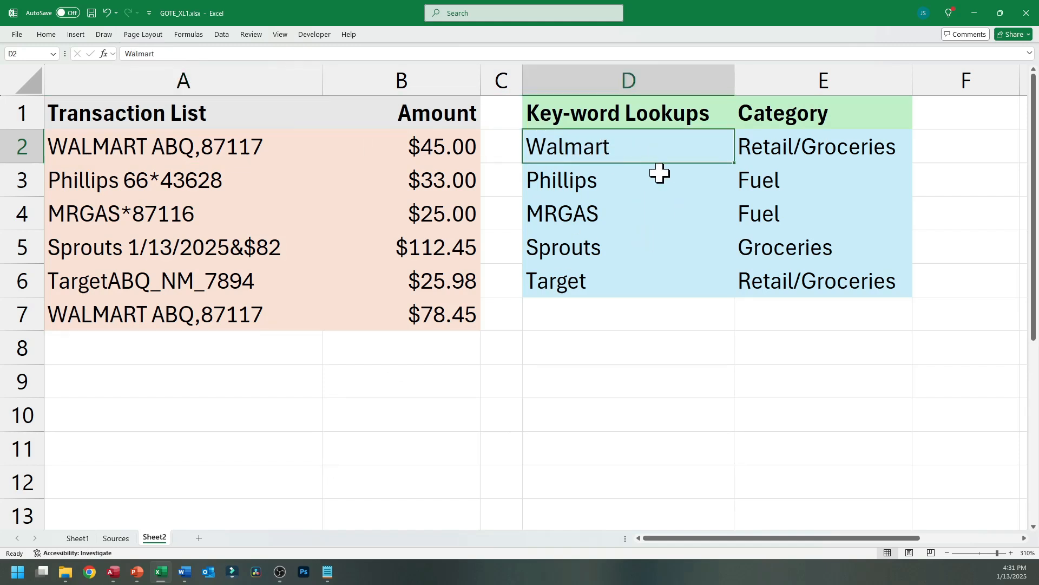
{"action": "left_click", "coordinate": [500, 147]}
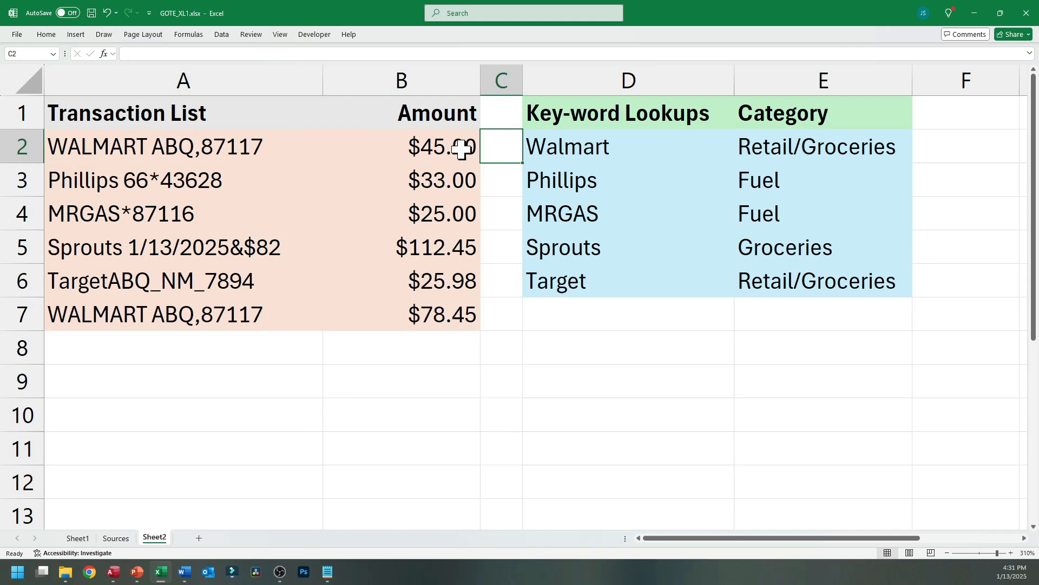
{"action": "mouse_move", "coordinate": [541, 172]}
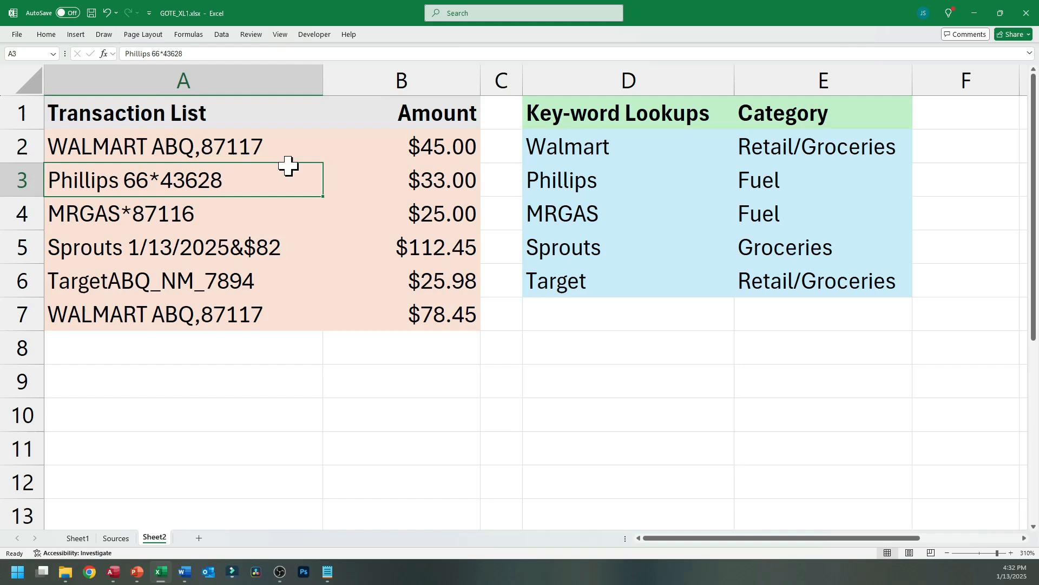
{"action": "mouse_move", "coordinate": [326, 223]}
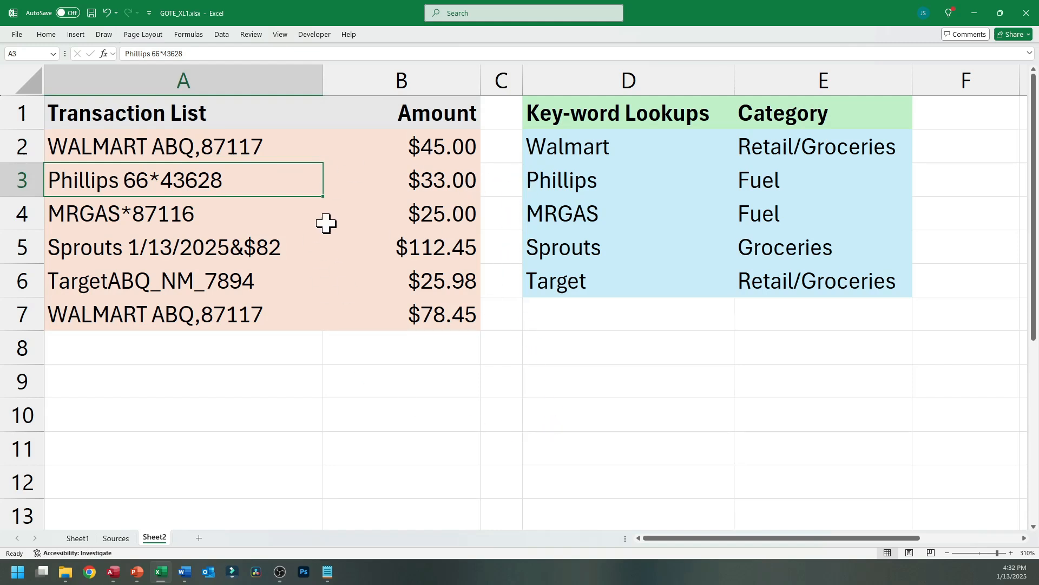
{"action": "mouse_move", "coordinate": [395, 181]}
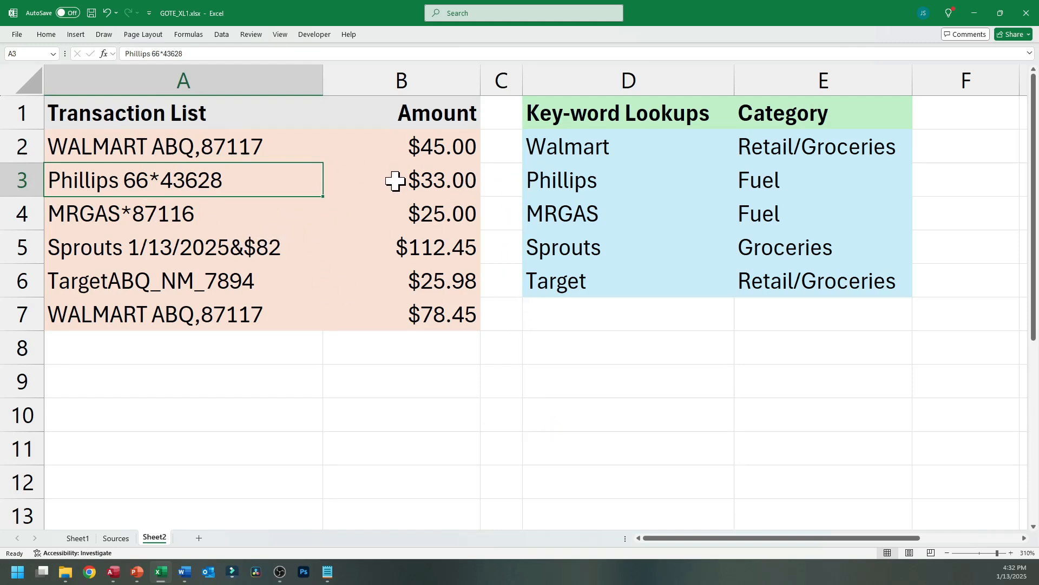
{"action": "mouse_move", "coordinate": [524, 325]}
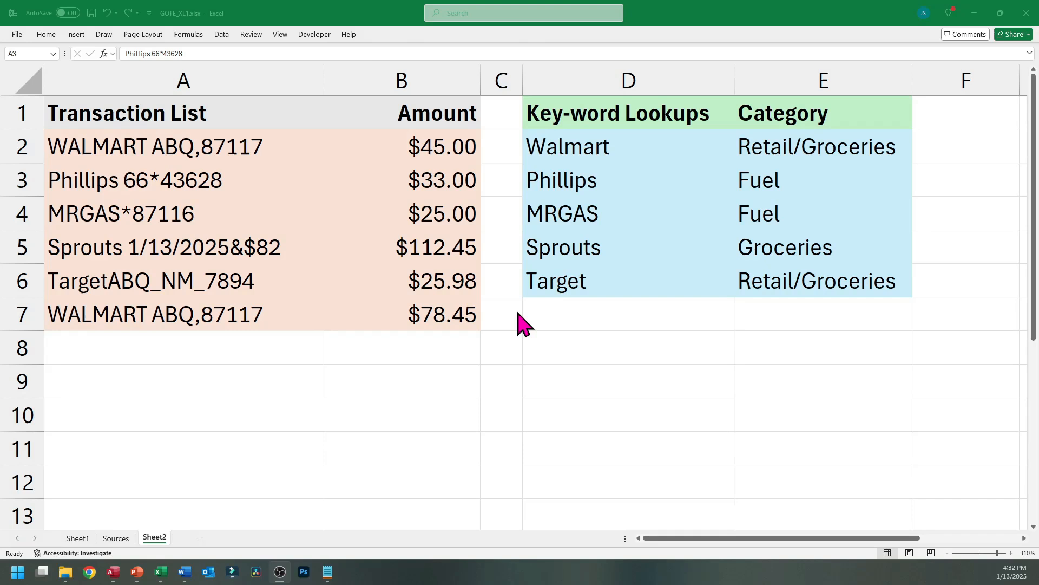
{"action": "mouse_move", "coordinate": [491, 325]}
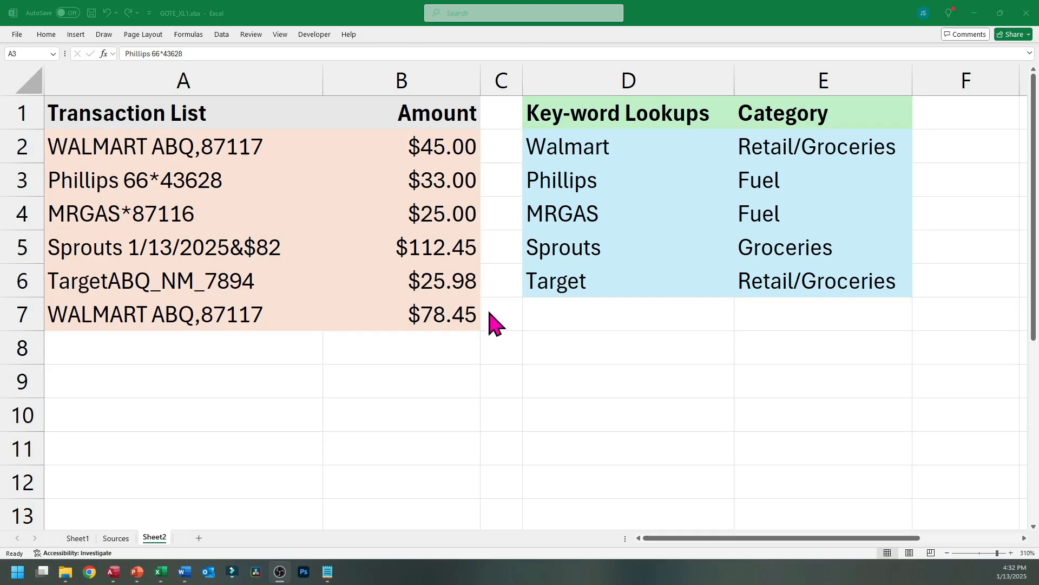
{"action": "mouse_move", "coordinate": [455, 174]}
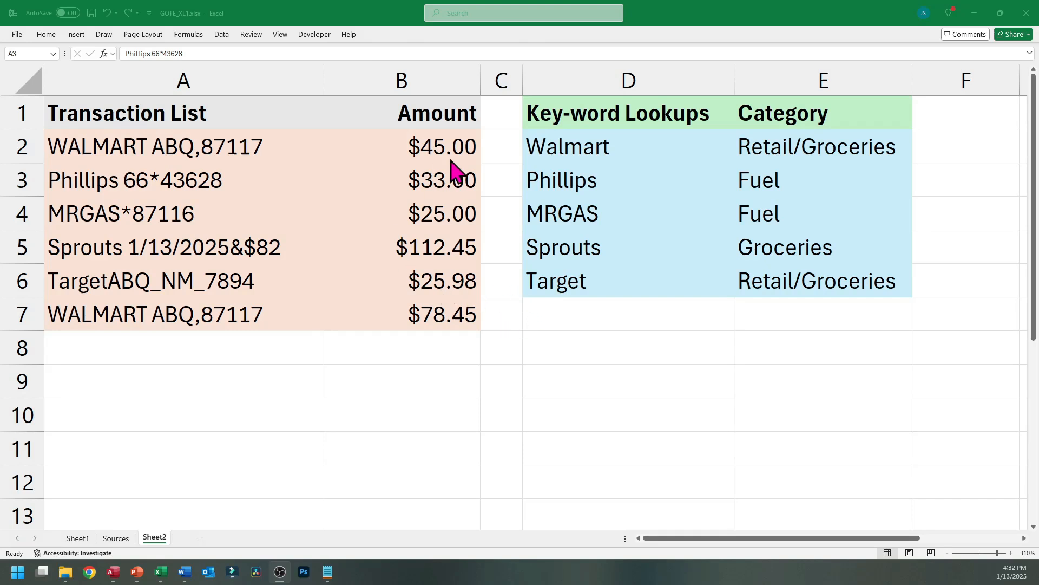
{"action": "mouse_move", "coordinate": [603, 328]}
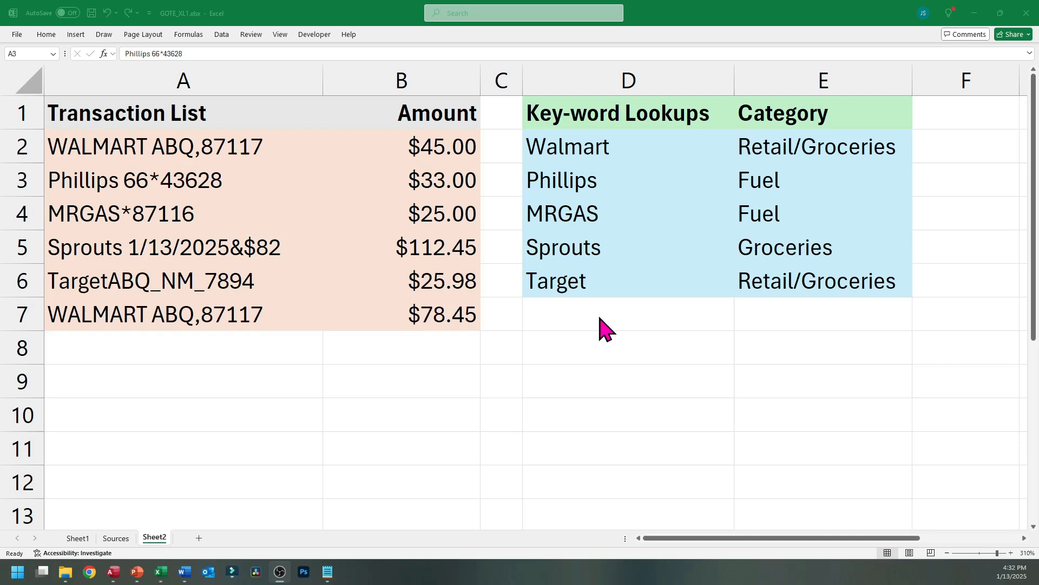
{"action": "mouse_move", "coordinate": [521, 350]}
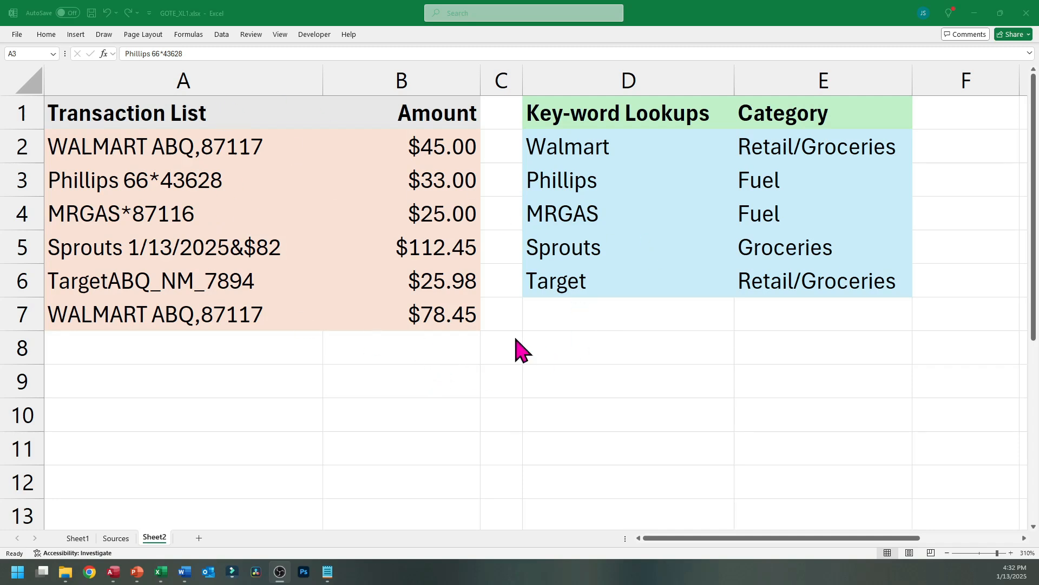
{"action": "mouse_move", "coordinate": [350, 301]}
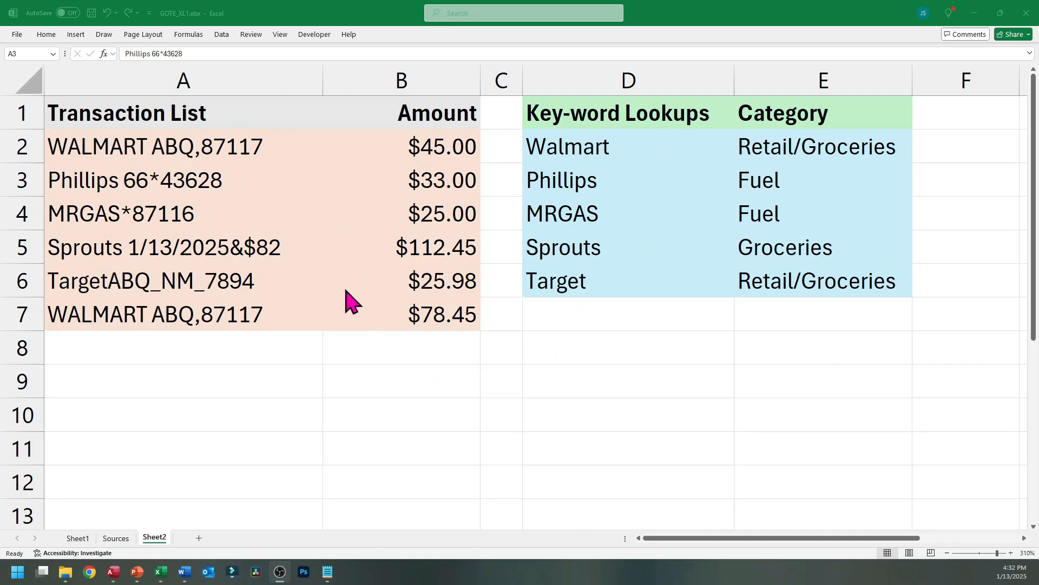
{"action": "mouse_move", "coordinate": [405, 391]}
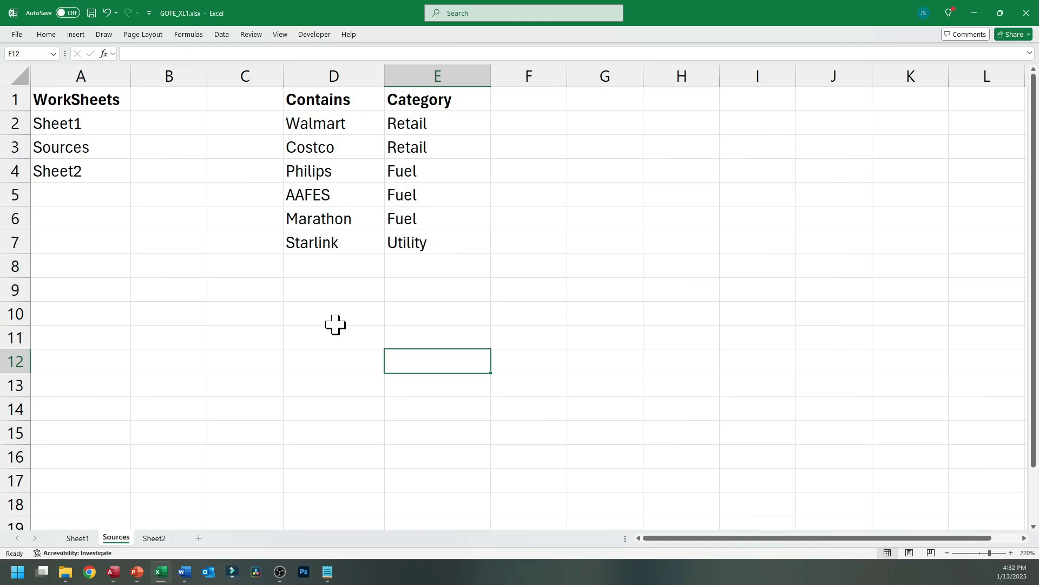
{"action": "mouse_move", "coordinate": [162, 416]}
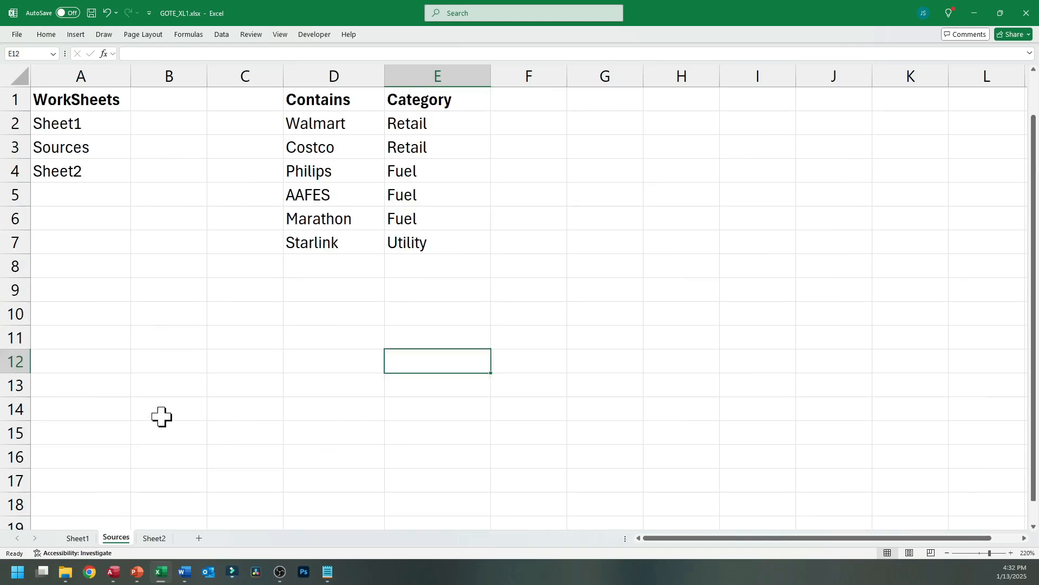
{"action": "left_click", "coordinate": [78, 537]}
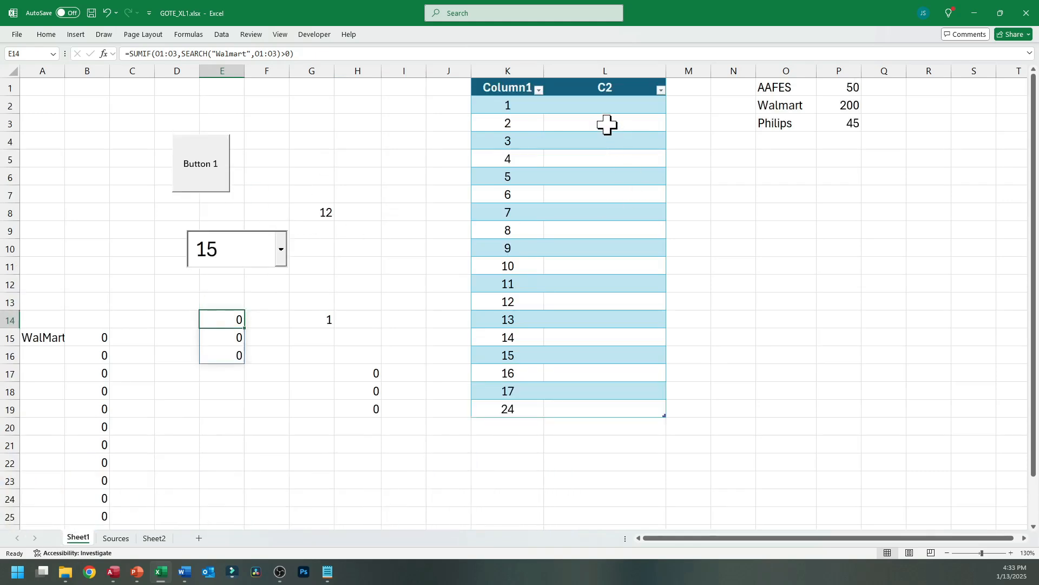
Inspect the Column1 values 1–17 and 24 and the empty C2 cells beside them.
{"action": "left_click", "coordinate": [604, 408]}
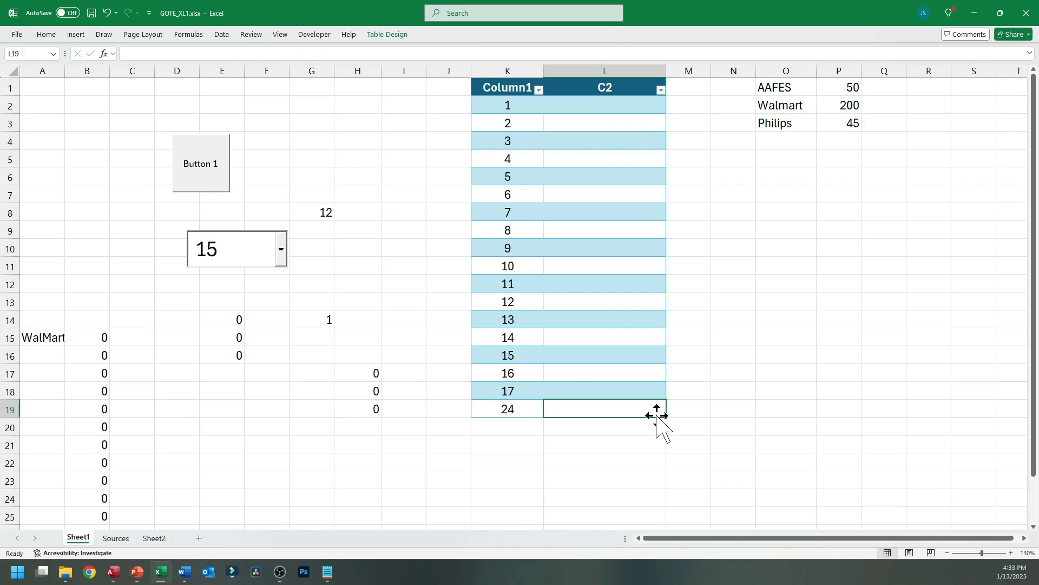
{"action": "left_click", "coordinate": [507, 230]}
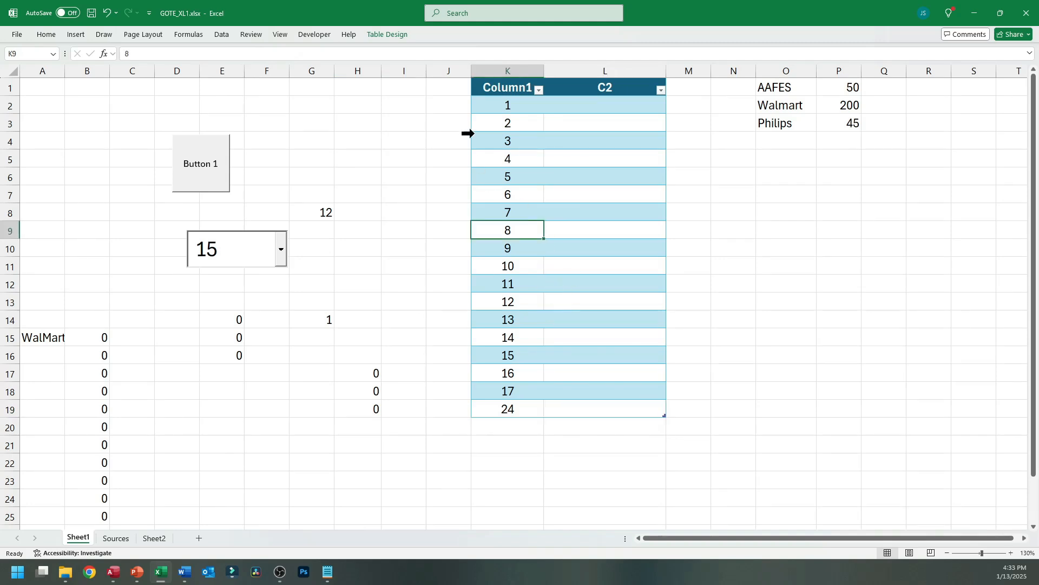
{"action": "left_click", "coordinate": [604, 266]}
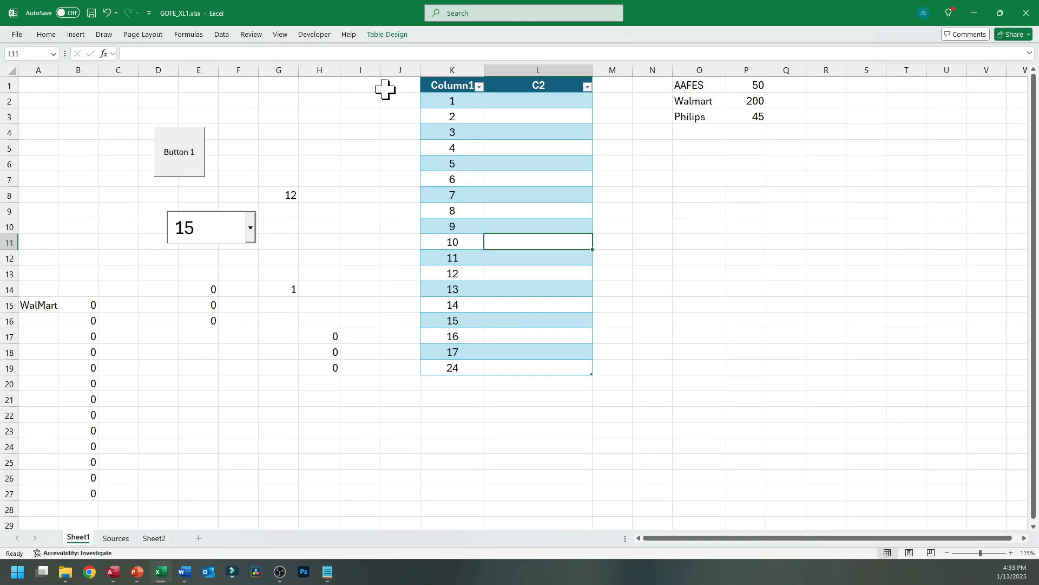
{"action": "mouse_move", "coordinate": [498, 223]}
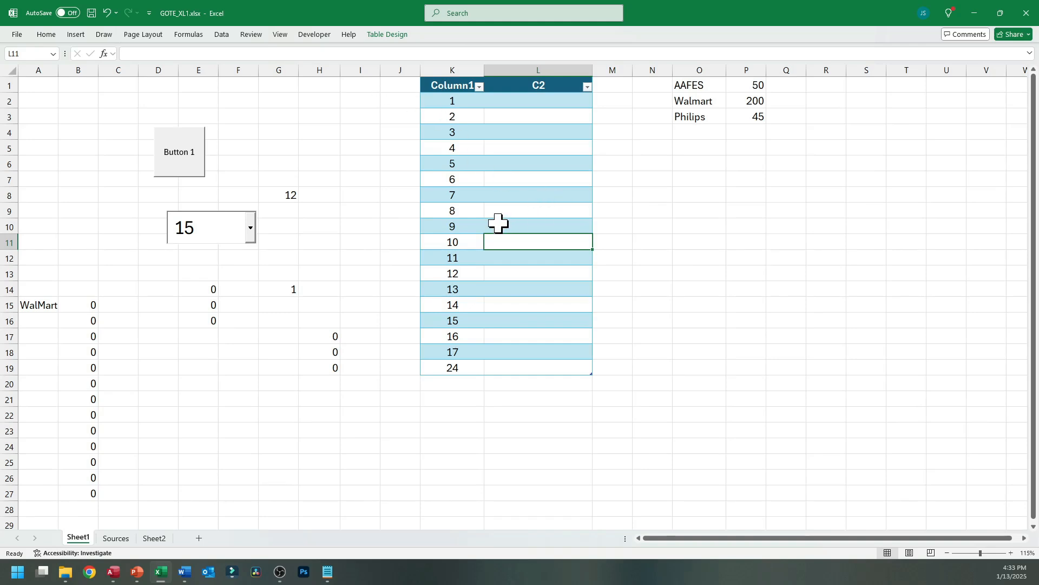
{"action": "mouse_move", "coordinate": [548, 204]}
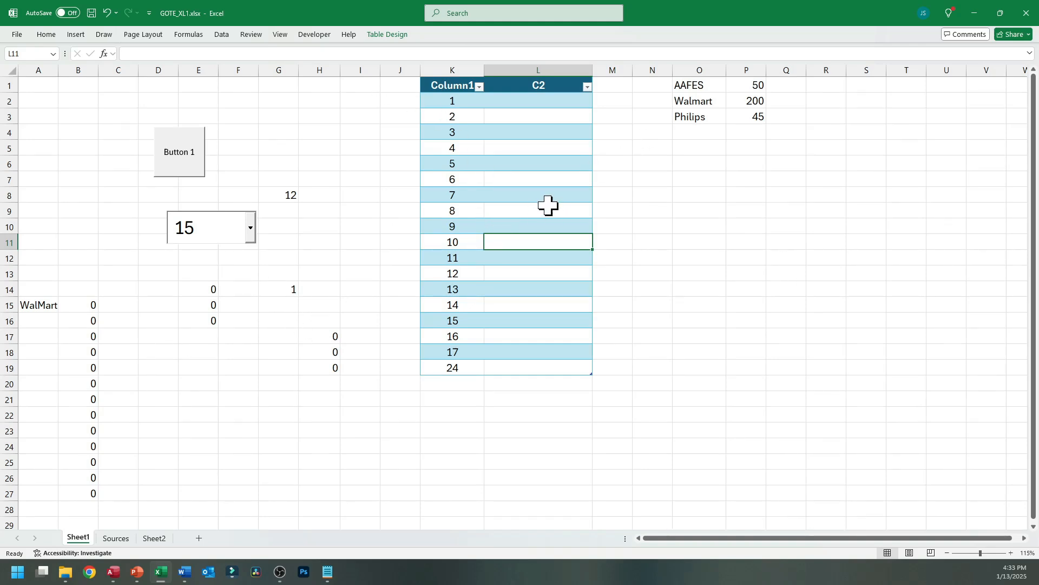
{"action": "left_click", "coordinate": [452, 100]}
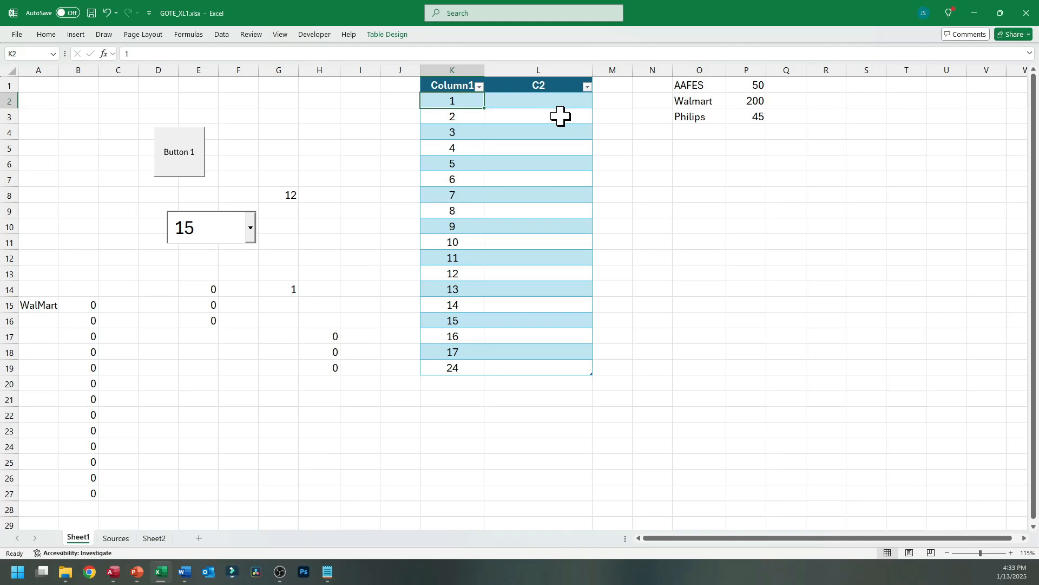
{"action": "mouse_move", "coordinate": [144, 546]}
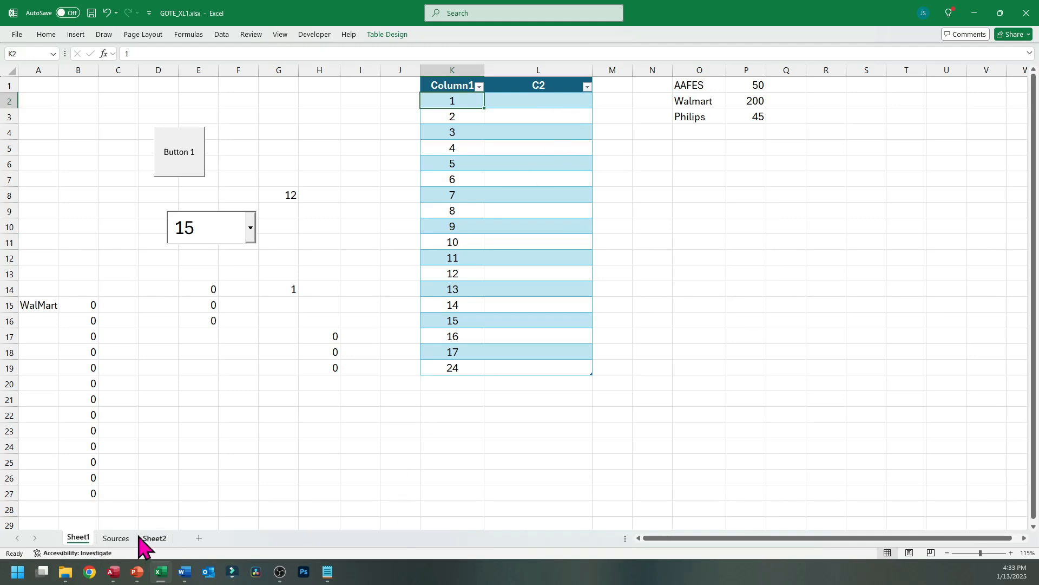
{"action": "left_click", "coordinate": [538, 352]}
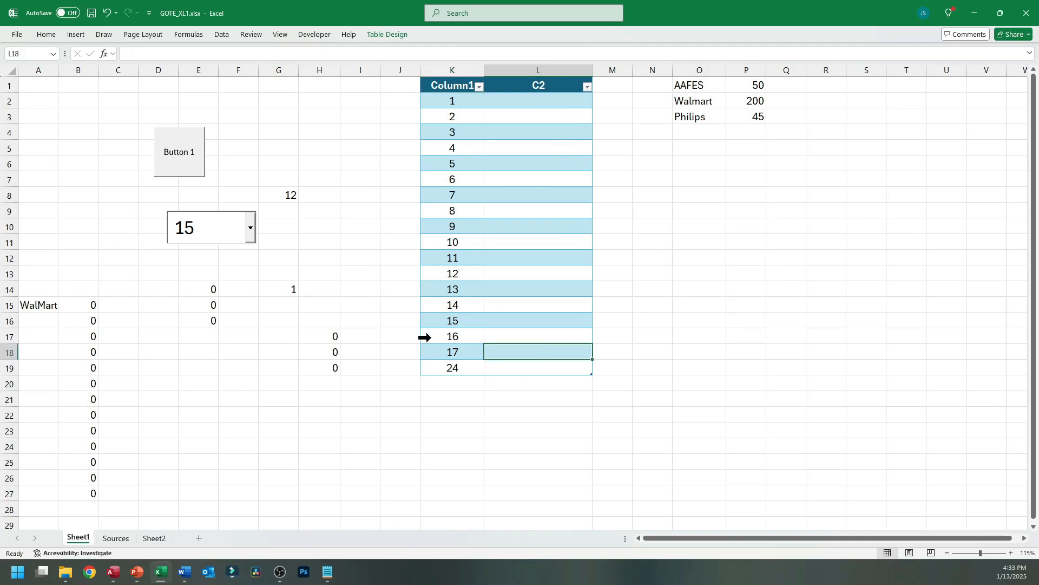
{"action": "left_click", "coordinate": [452, 85]}
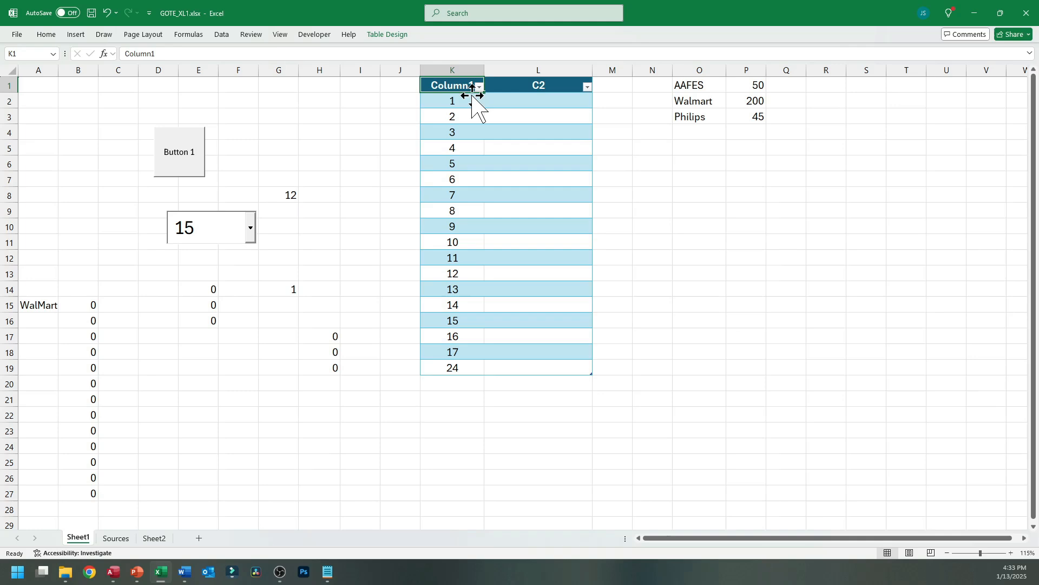
{"action": "mouse_move", "coordinate": [514, 198]}
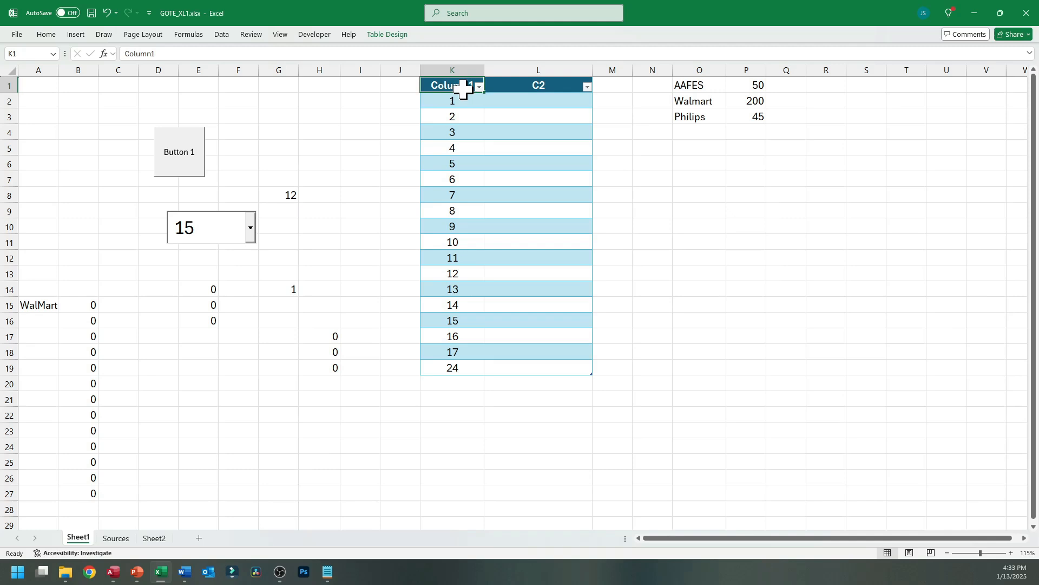
{"action": "left_click", "coordinate": [451, 367]}
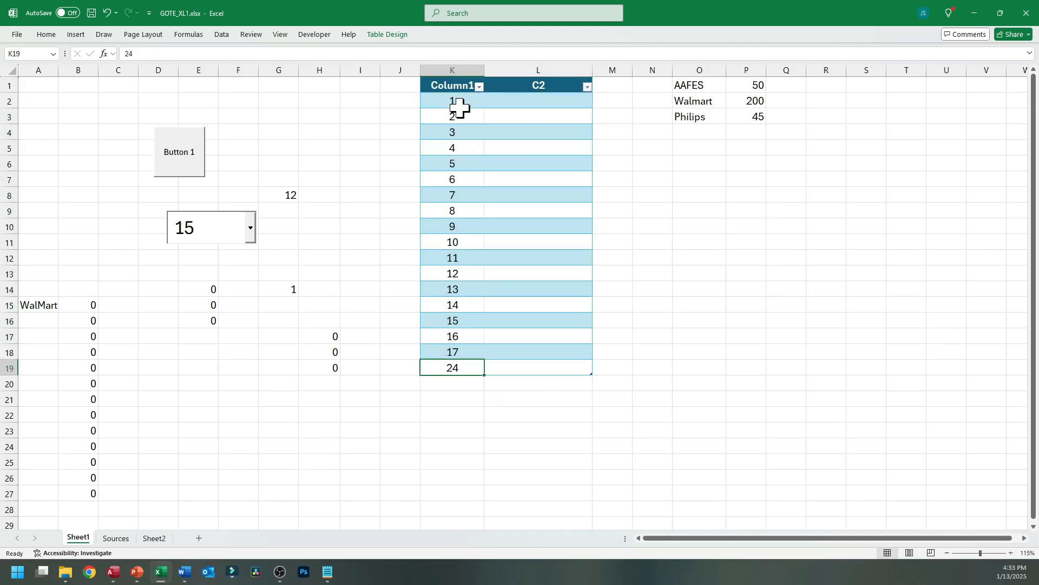
{"action": "left_click", "coordinate": [452, 85]}
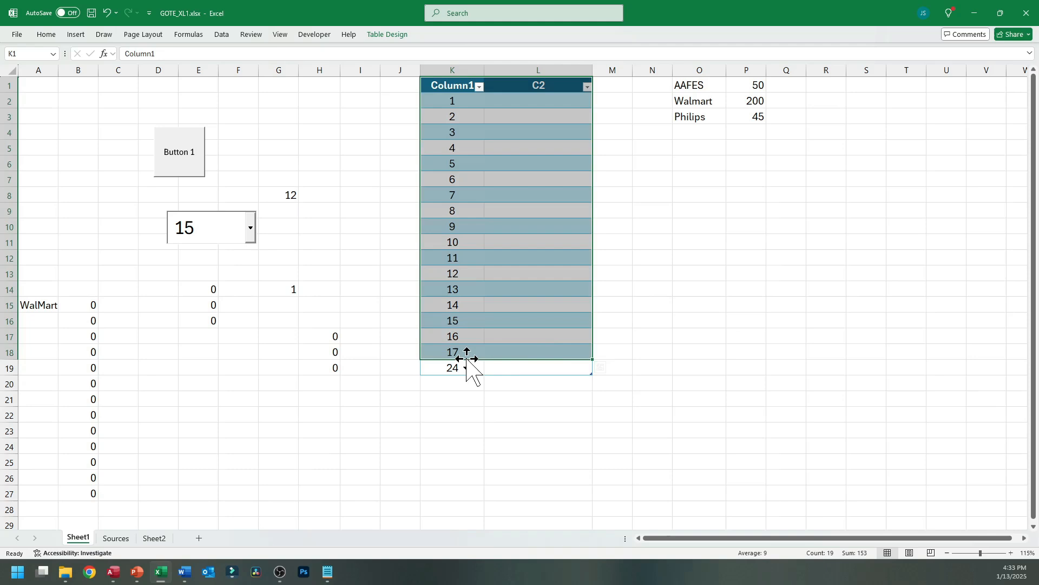
{"action": "mouse_move", "coordinate": [306, 404]}
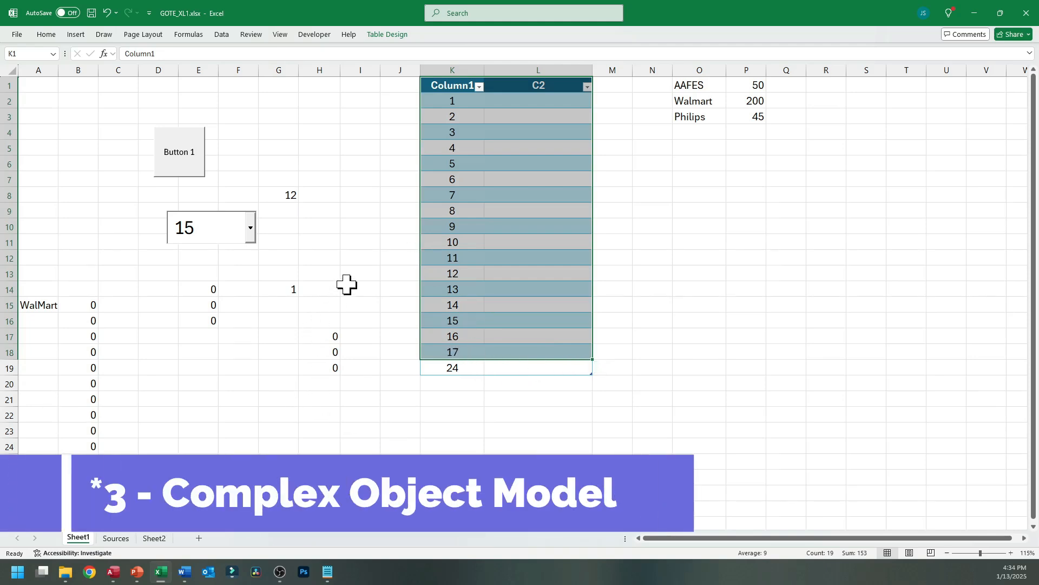
Select the whole Column1/C2 table on Sheet1, from the header down to 24.
{"action": "left_click", "coordinate": [360, 210]}
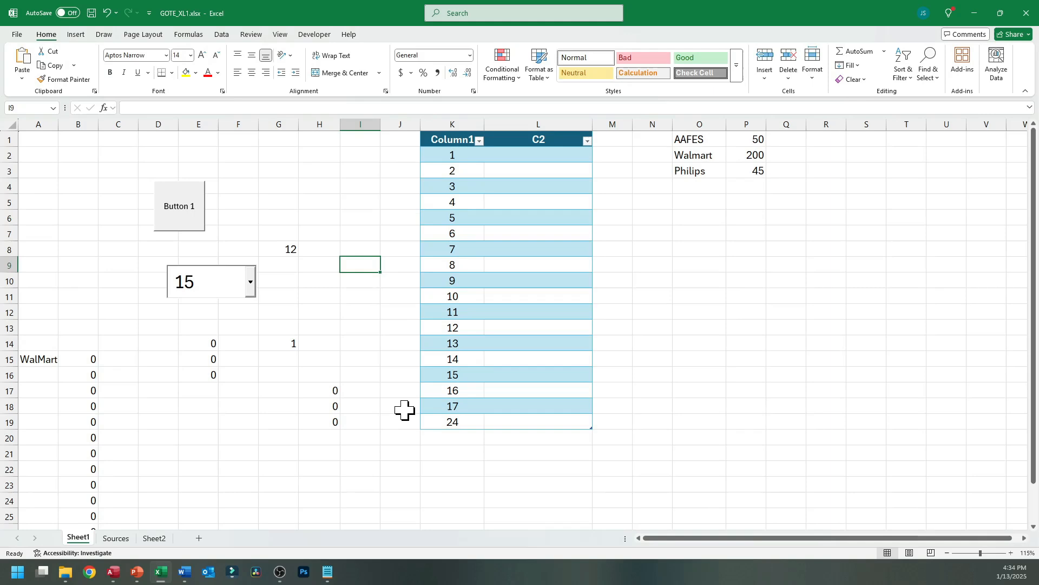
{"action": "mouse_move", "coordinate": [354, 311]}
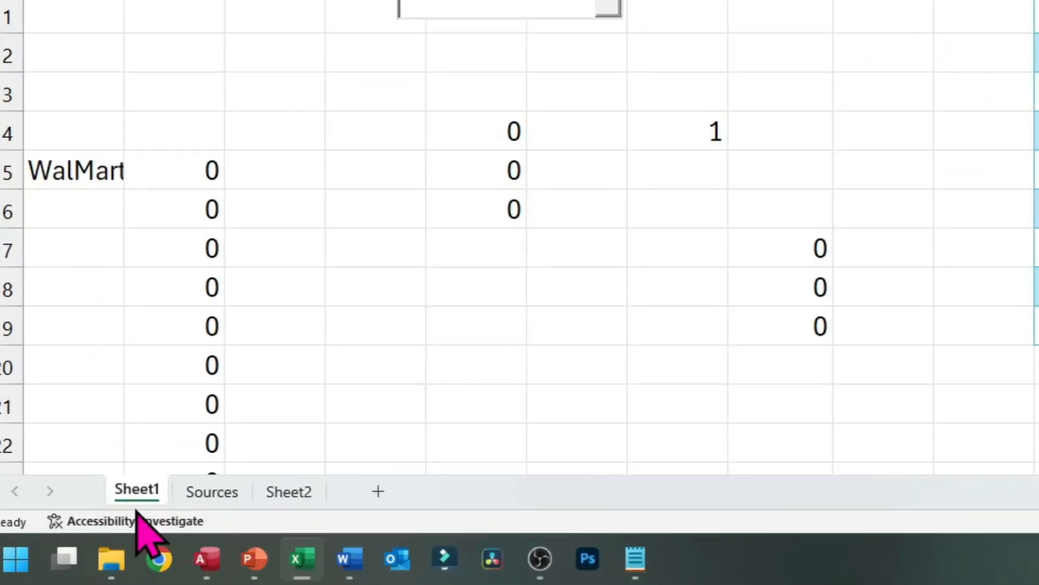
{"action": "mouse_move", "coordinate": [126, 524]}
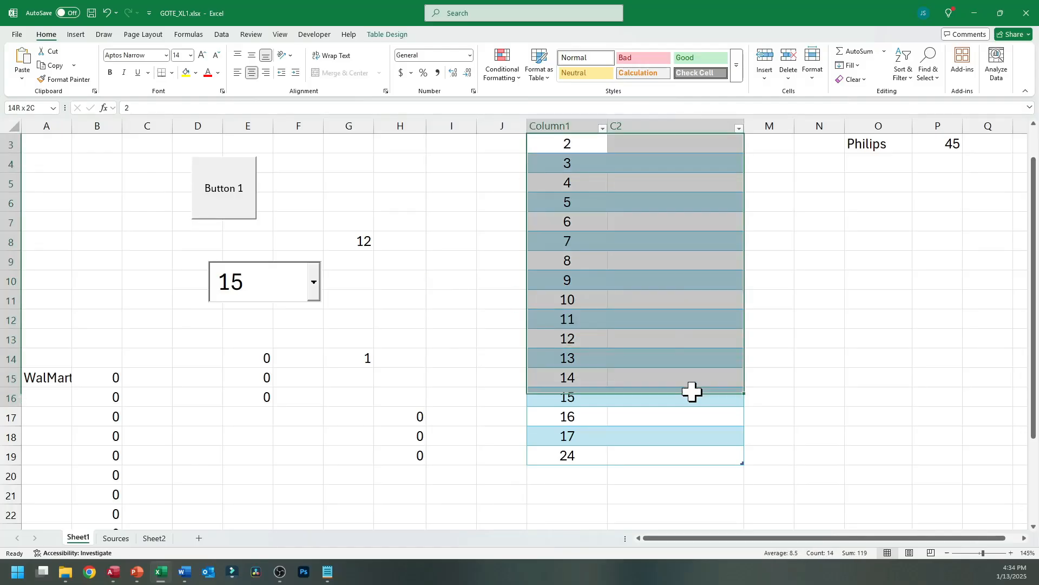
{"action": "scroll", "scroll_direction": "up", "scroll_amount": 3}
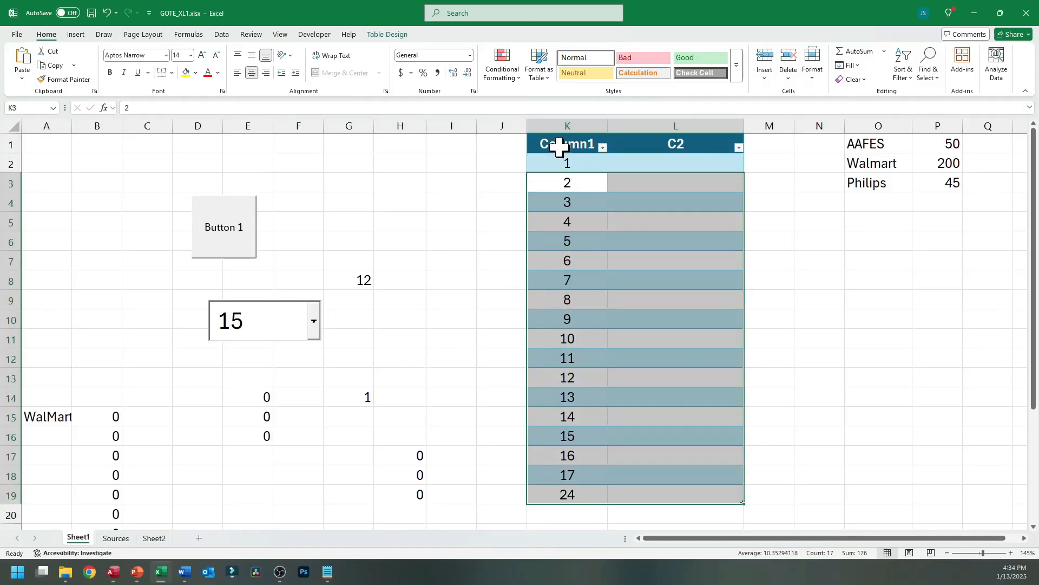
{"action": "left_click", "coordinate": [567, 144]}
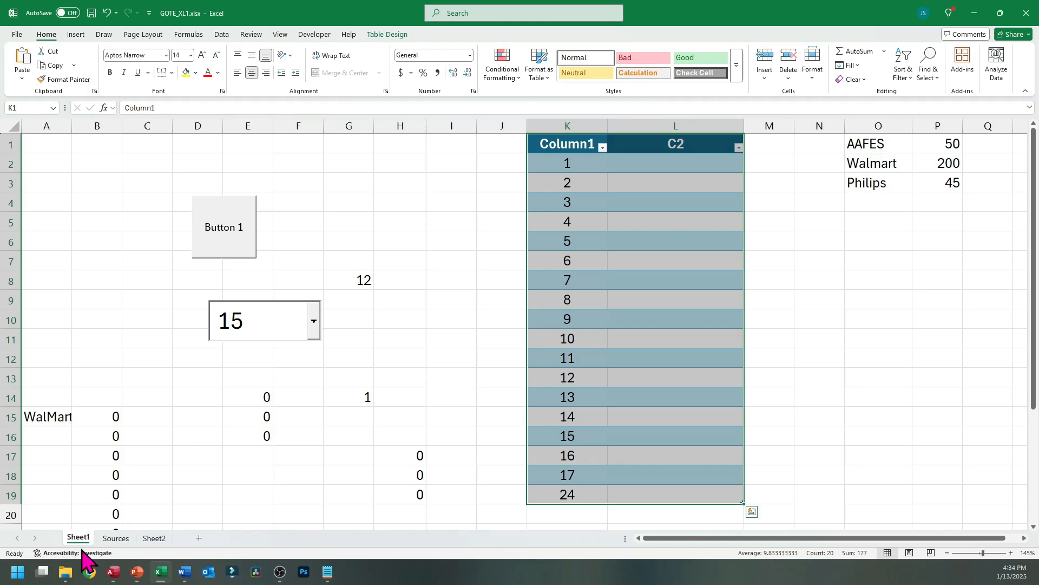
{"action": "mouse_move", "coordinate": [511, 245]}
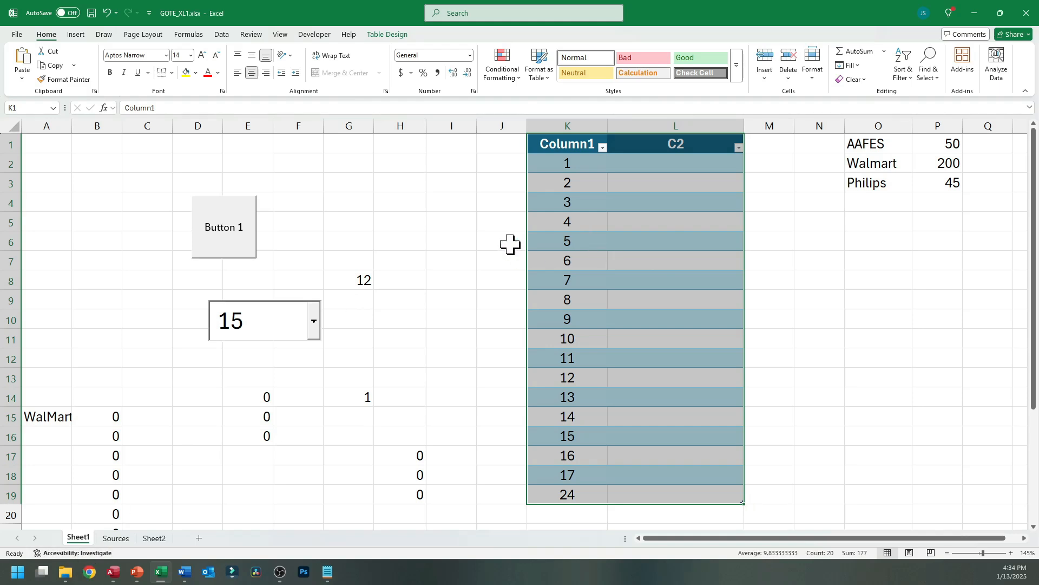
{"action": "mouse_move", "coordinate": [567, 241]}
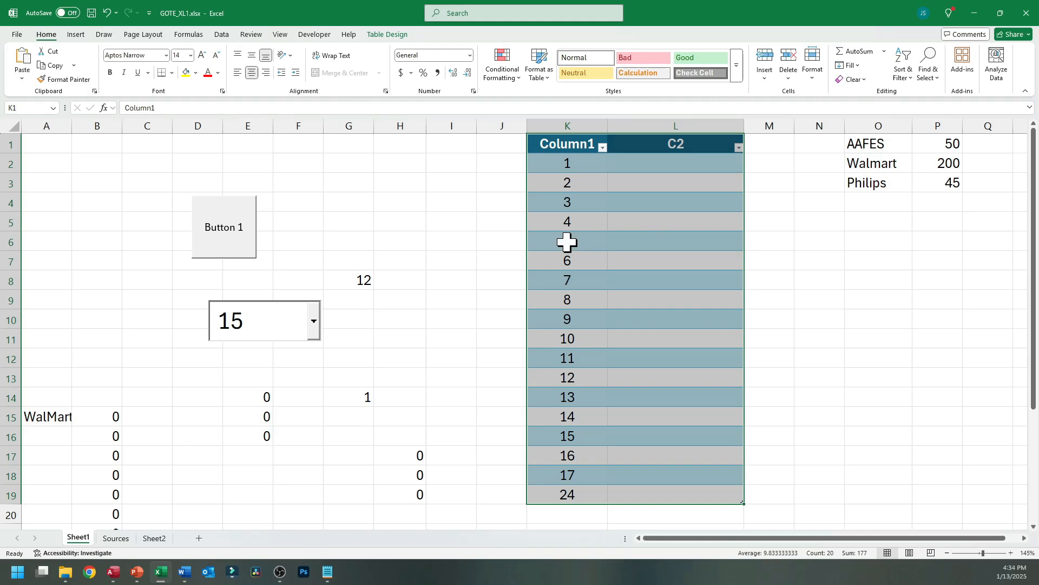
{"action": "mouse_move", "coordinate": [470, 164]}
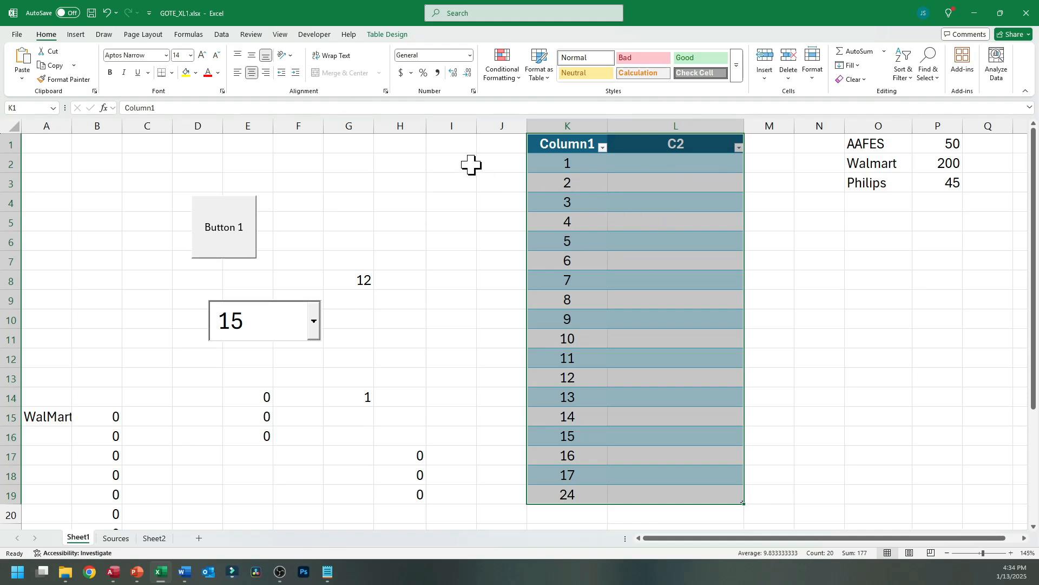
{"action": "mouse_move", "coordinate": [535, 206]}
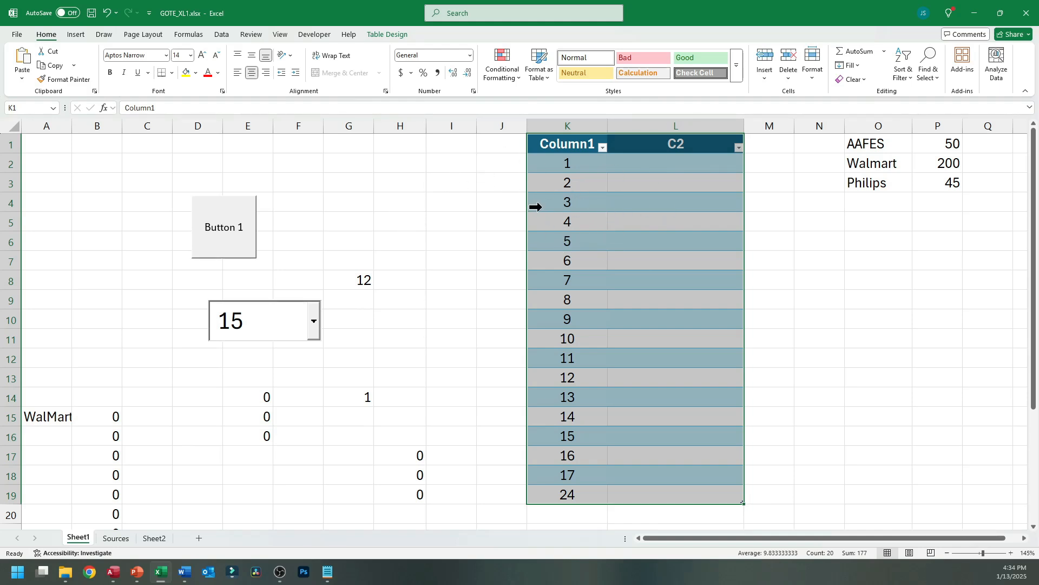
{"action": "mouse_move", "coordinate": [497, 201]}
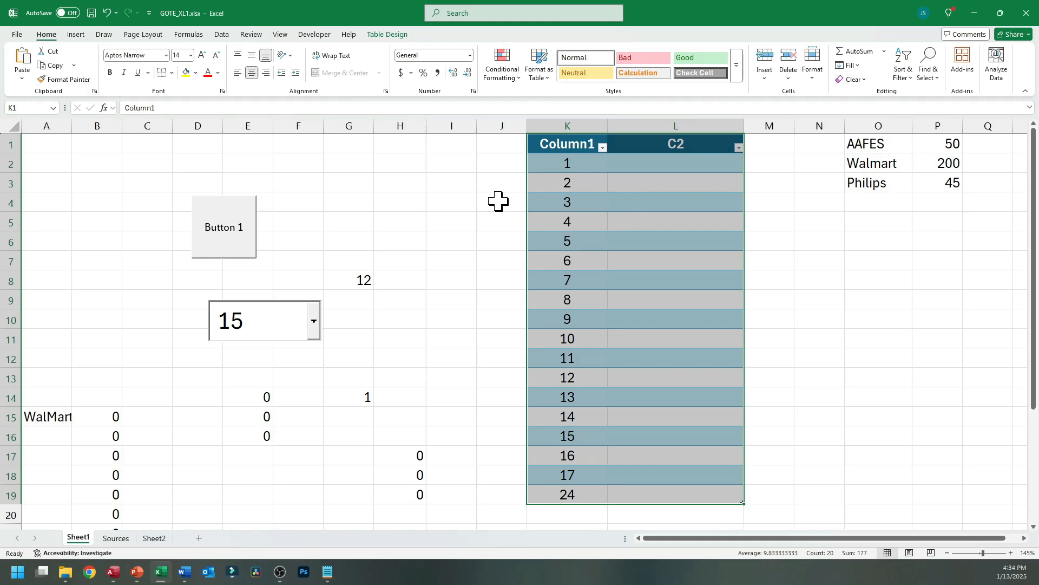
{"action": "left_click", "coordinate": [567, 183]}
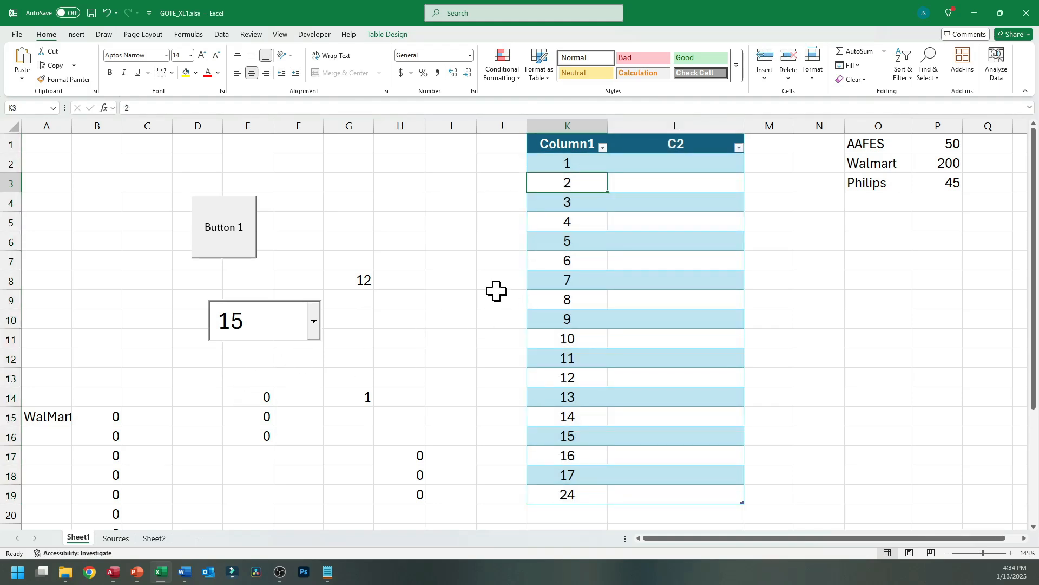
{"action": "left_click", "coordinate": [675, 474]}
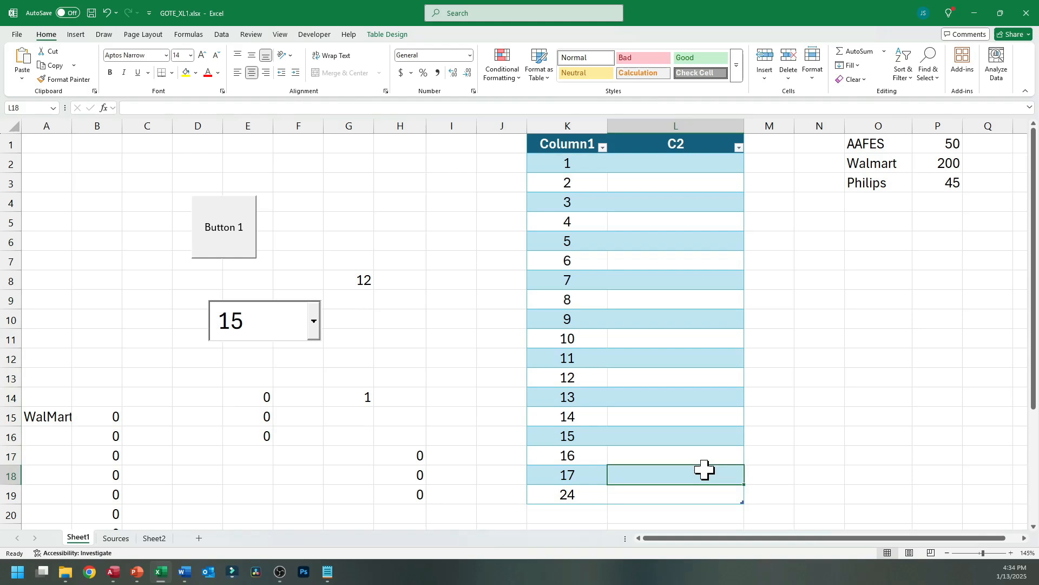
{"action": "left_click", "coordinate": [567, 143]}
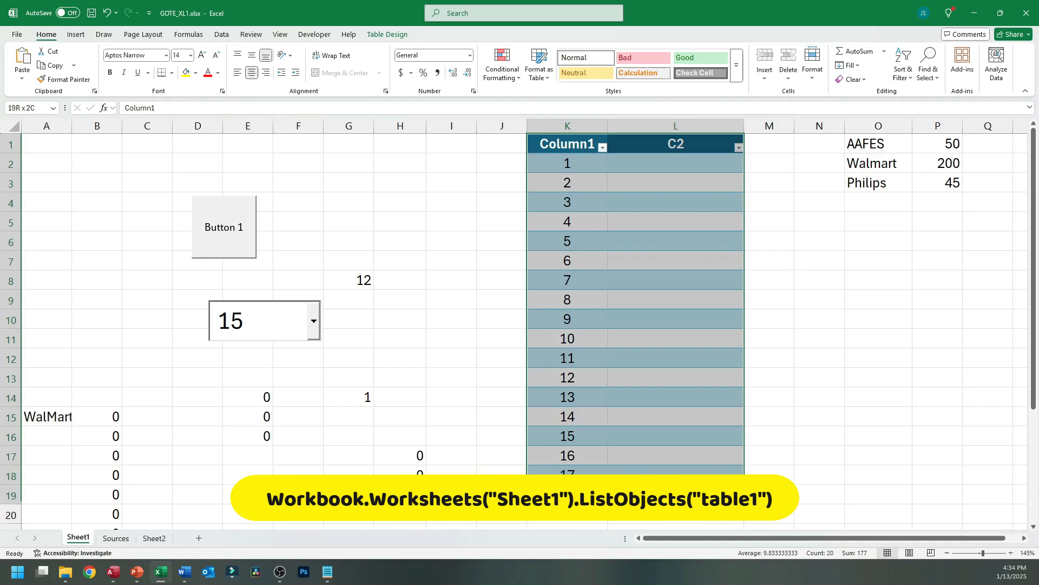
{"action": "left_click", "coordinate": [675, 397]}
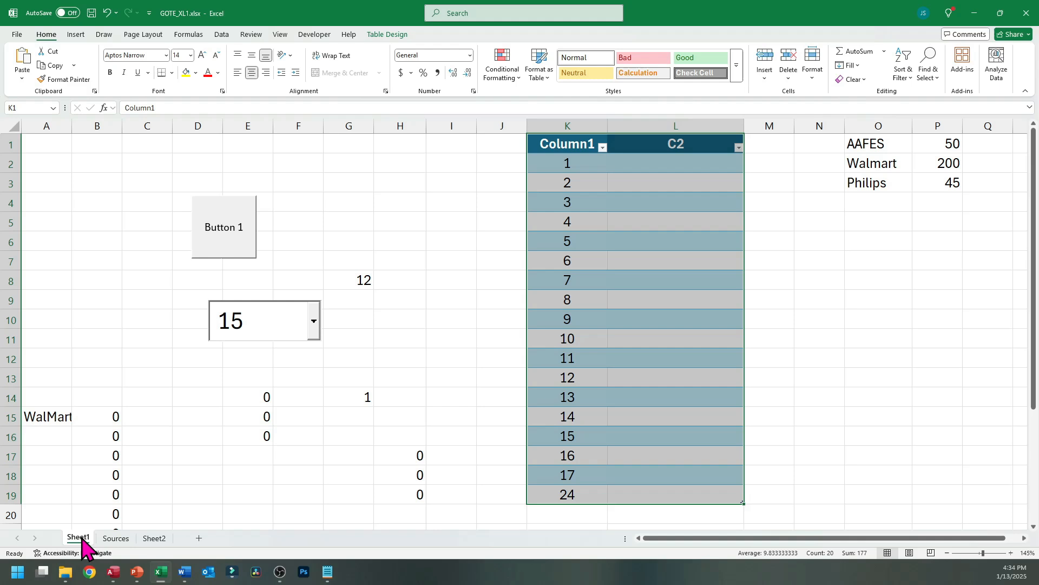
{"action": "left_click", "coordinate": [115, 538]}
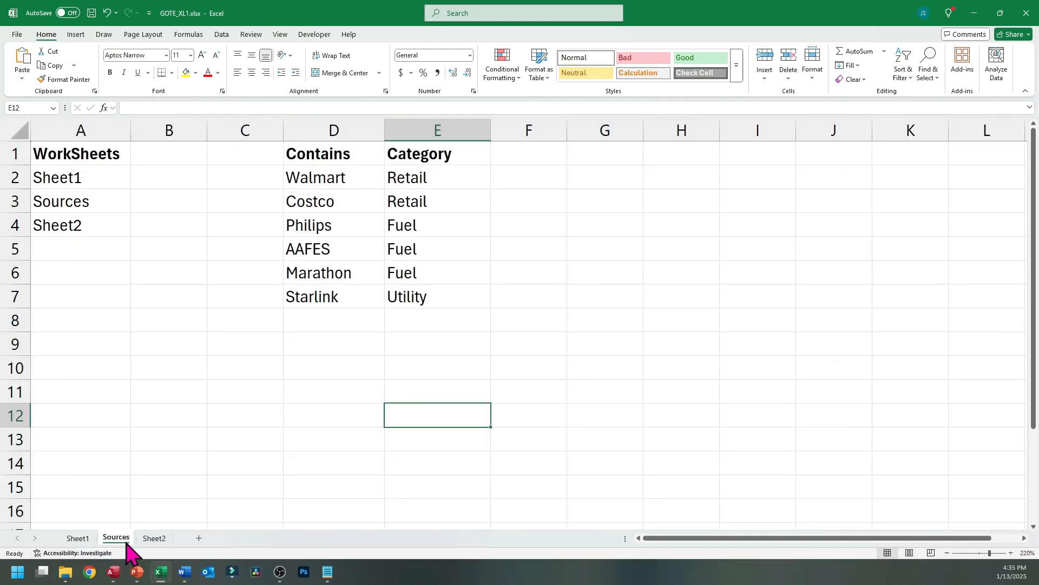
{"action": "left_click", "coordinate": [528, 271]}
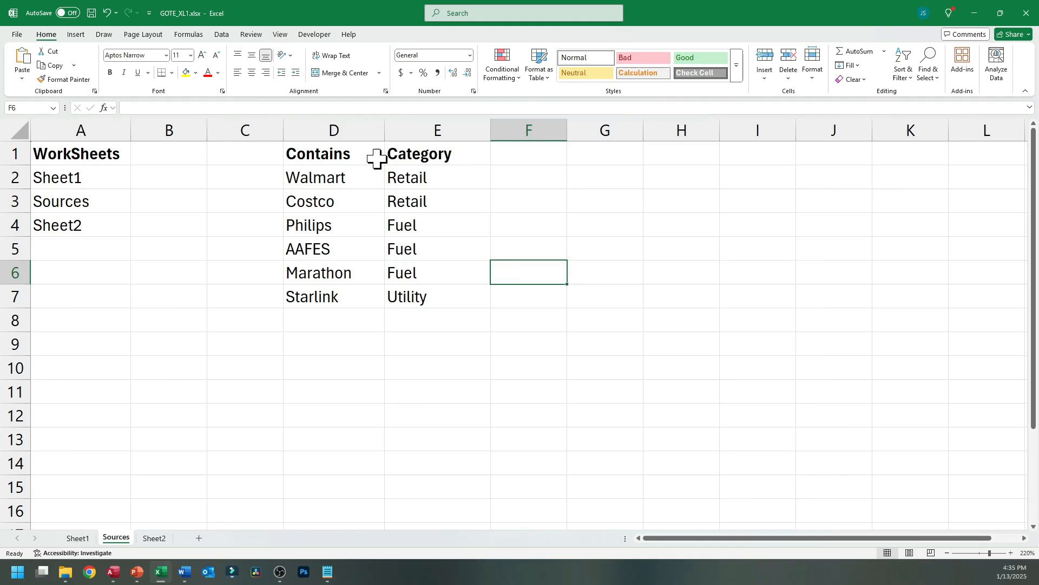
{"action": "left_click", "coordinate": [77, 537]}
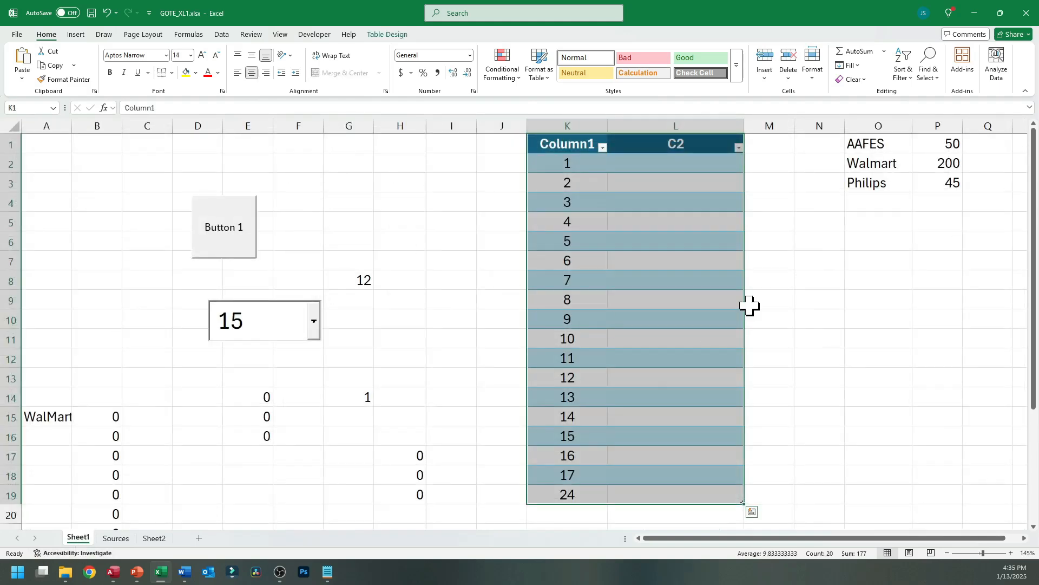
{"action": "mouse_move", "coordinate": [472, 256]}
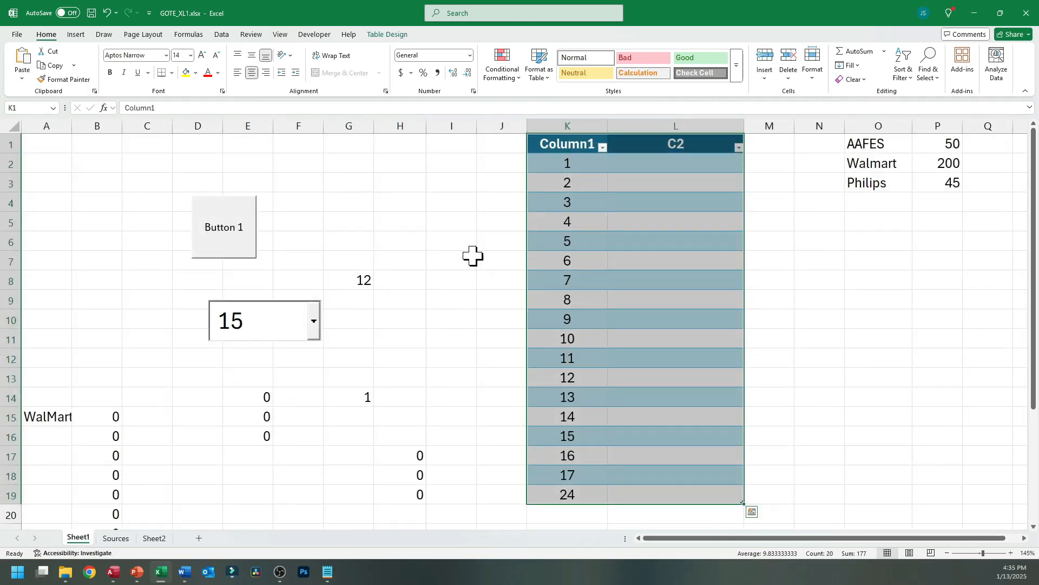
{"action": "left_click", "coordinate": [224, 227]}
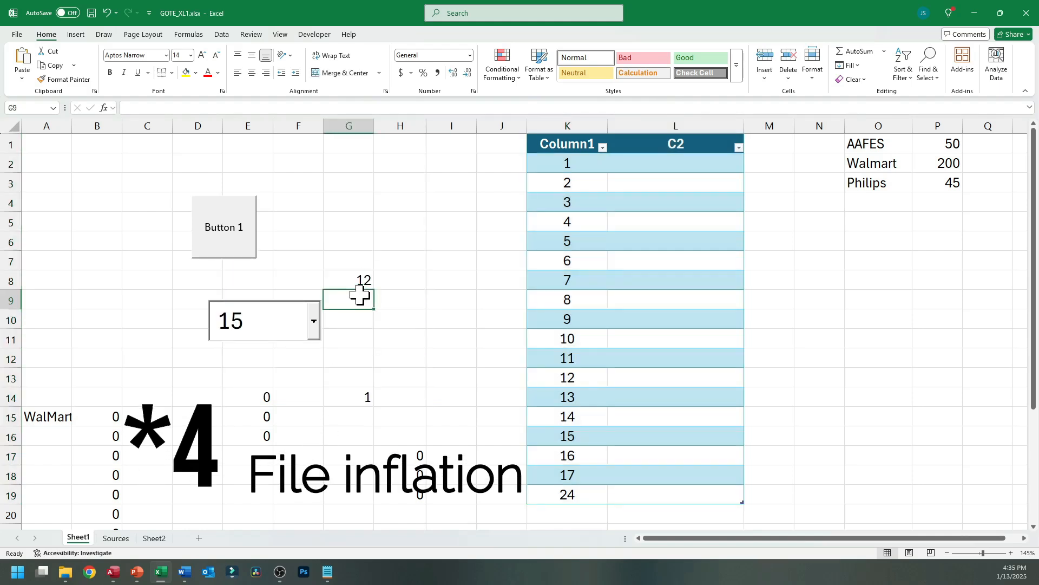
{"action": "left_click", "coordinate": [348, 240]}
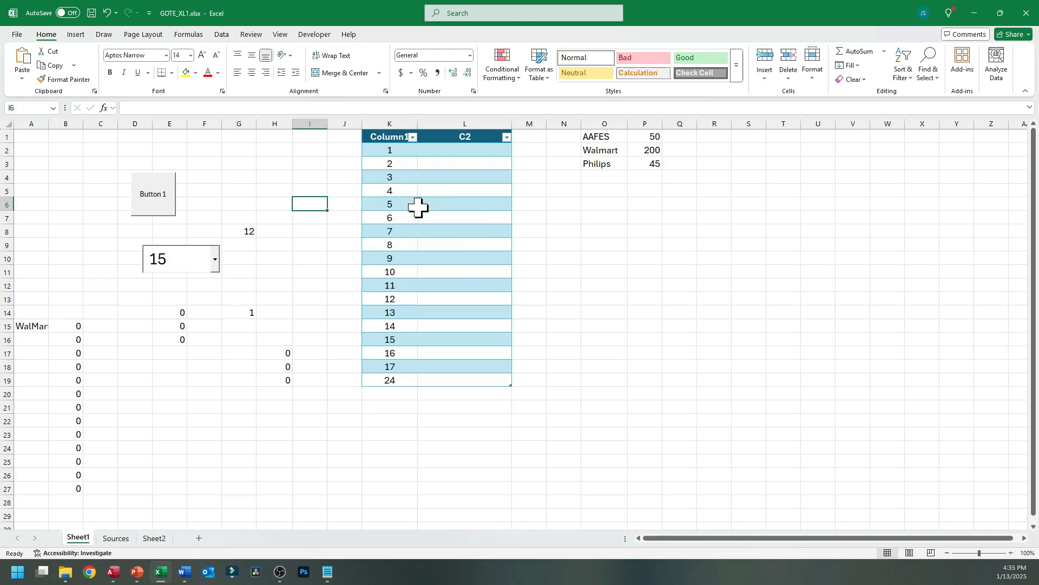
{"action": "left_click", "coordinate": [114, 538]}
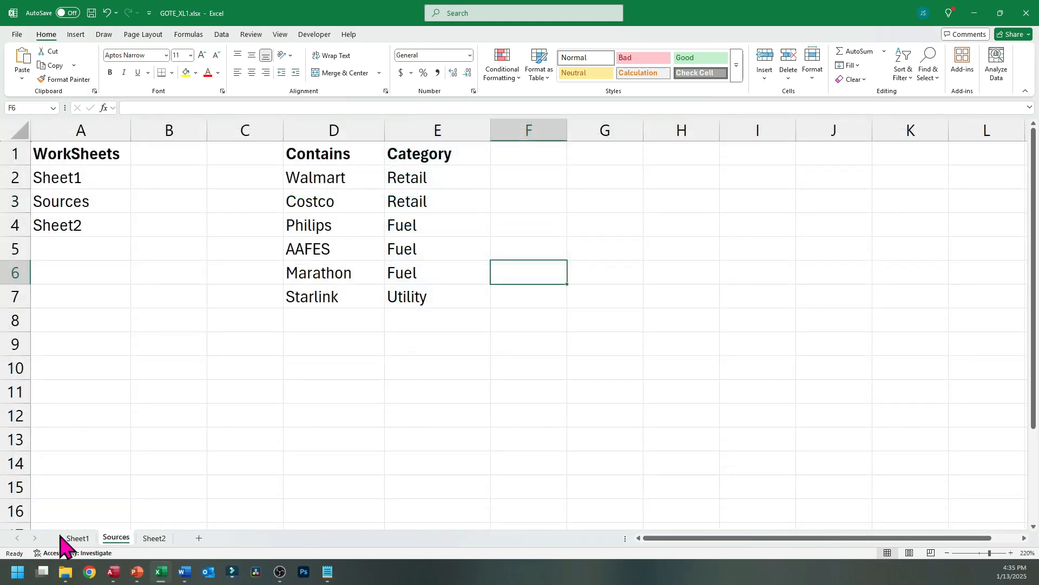
{"action": "left_click", "coordinate": [77, 537]}
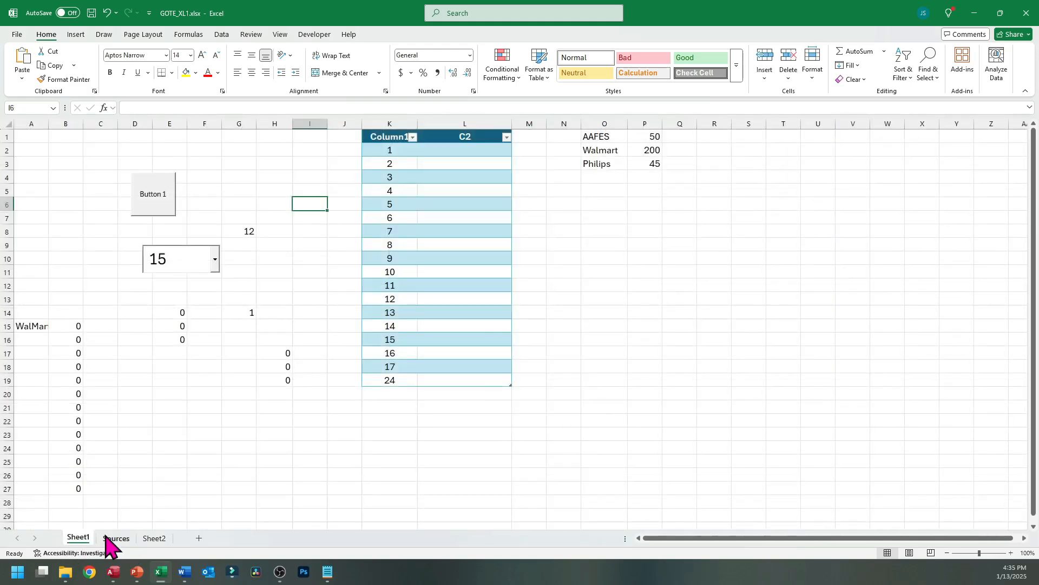
{"action": "mouse_move", "coordinate": [275, 385]}
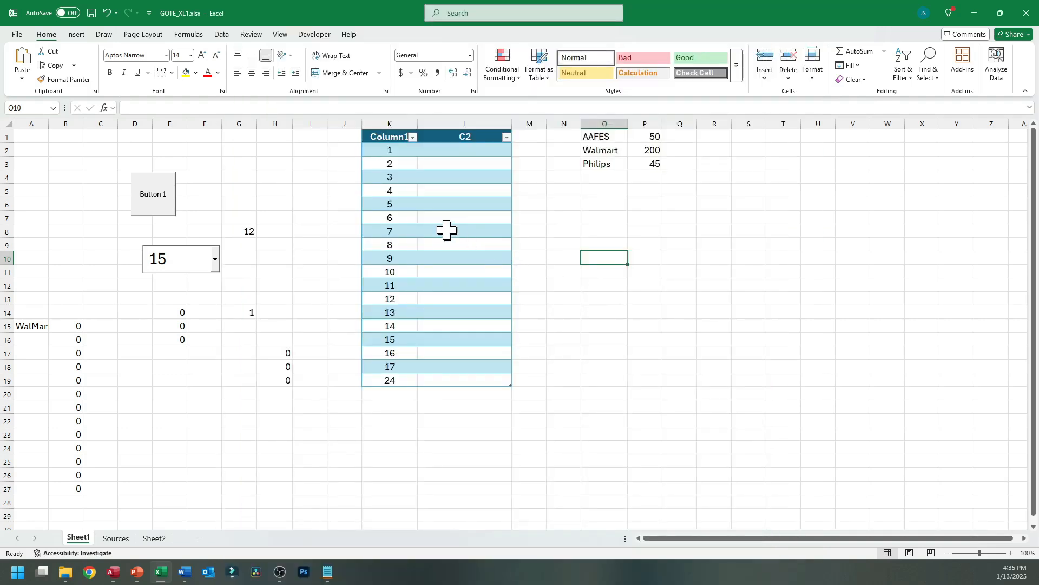
{"action": "left_click", "coordinate": [274, 298]}
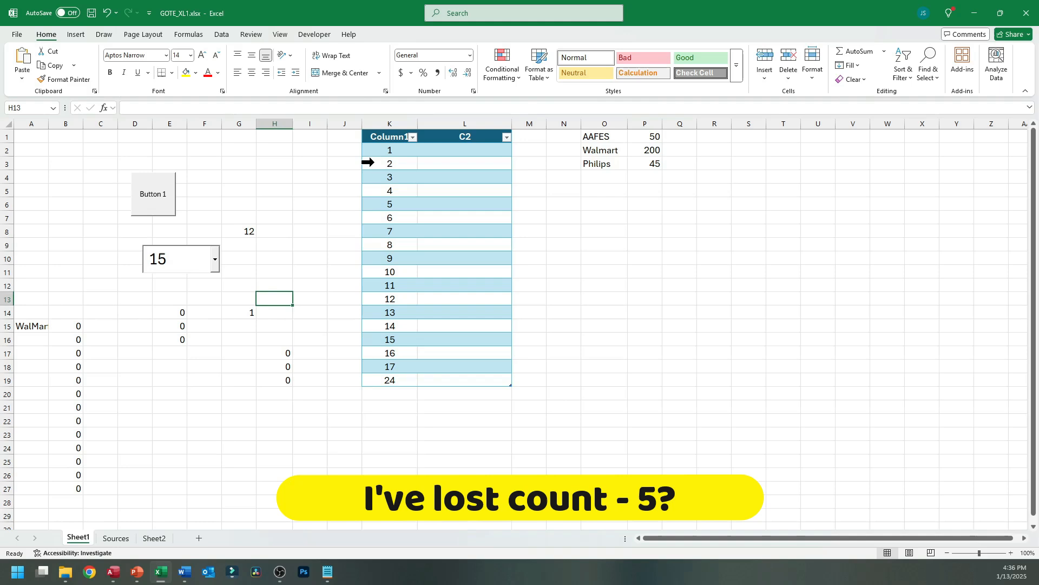
{"action": "mouse_move", "coordinate": [219, 266]}
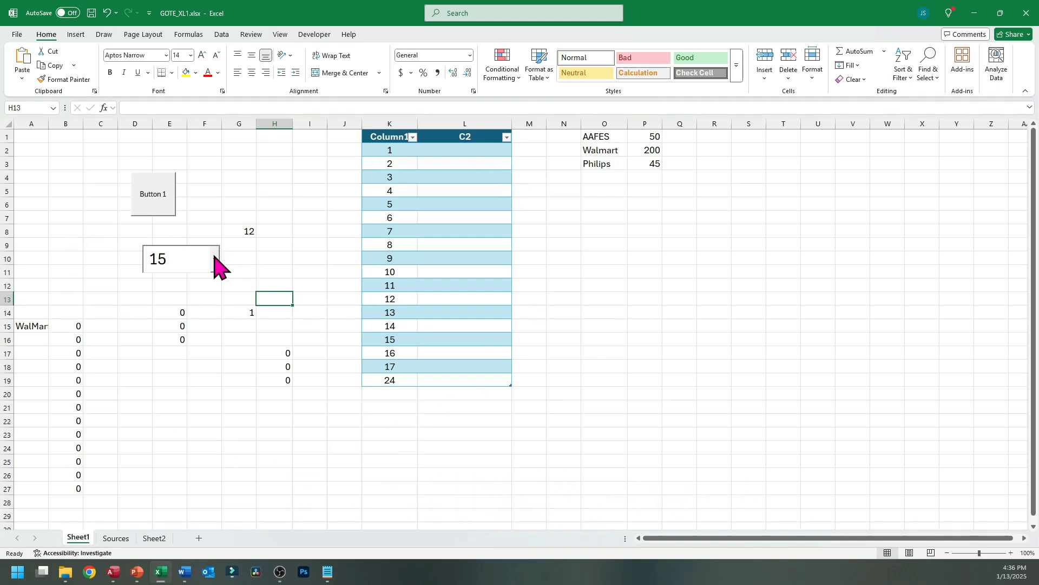
{"action": "mouse_move", "coordinate": [230, 292]}
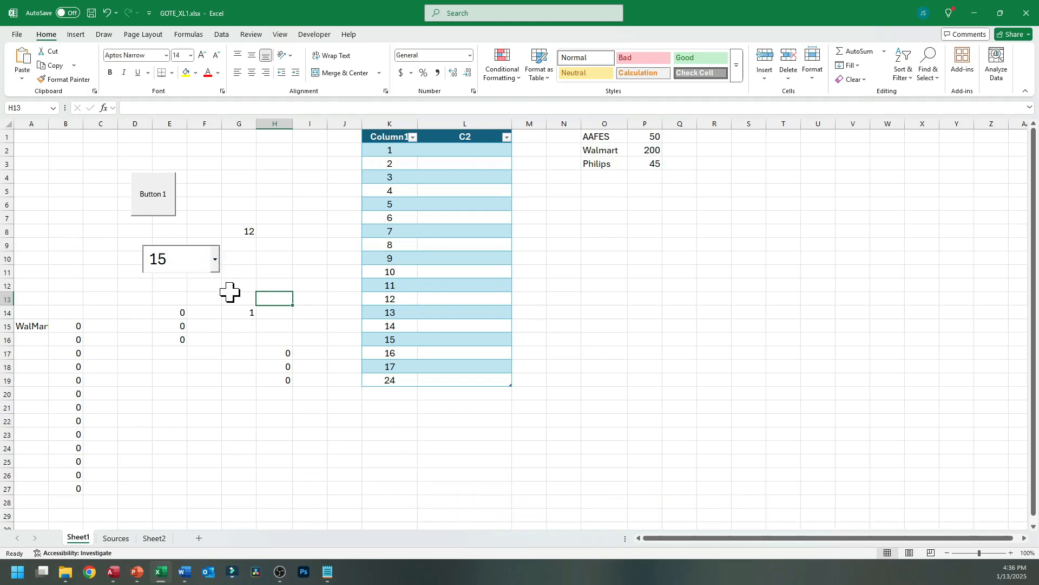
{"action": "left_click", "coordinate": [75, 34]}
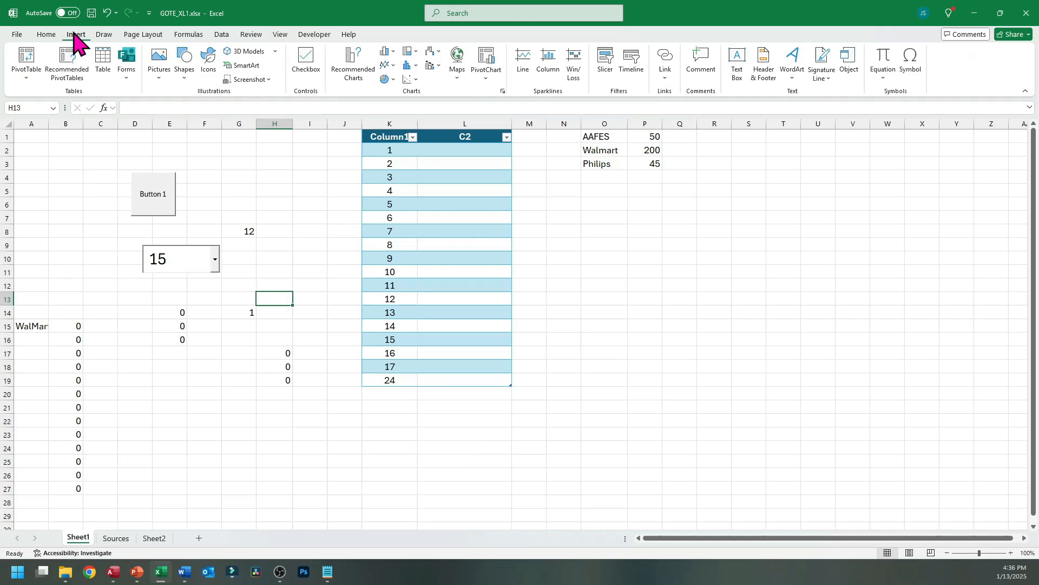
{"action": "left_click", "coordinate": [126, 63]}
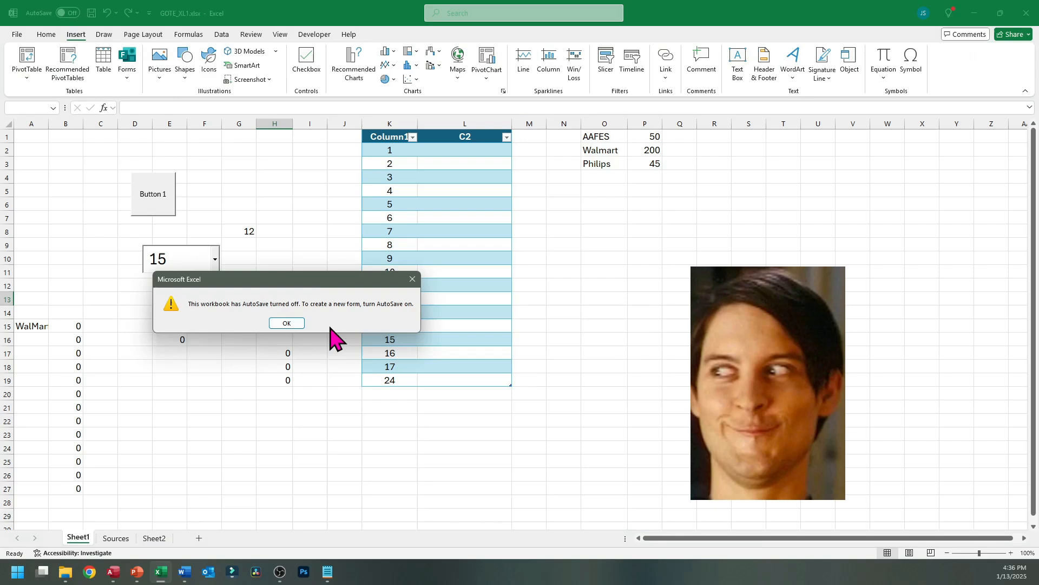
{"action": "left_click", "coordinate": [286, 323]}
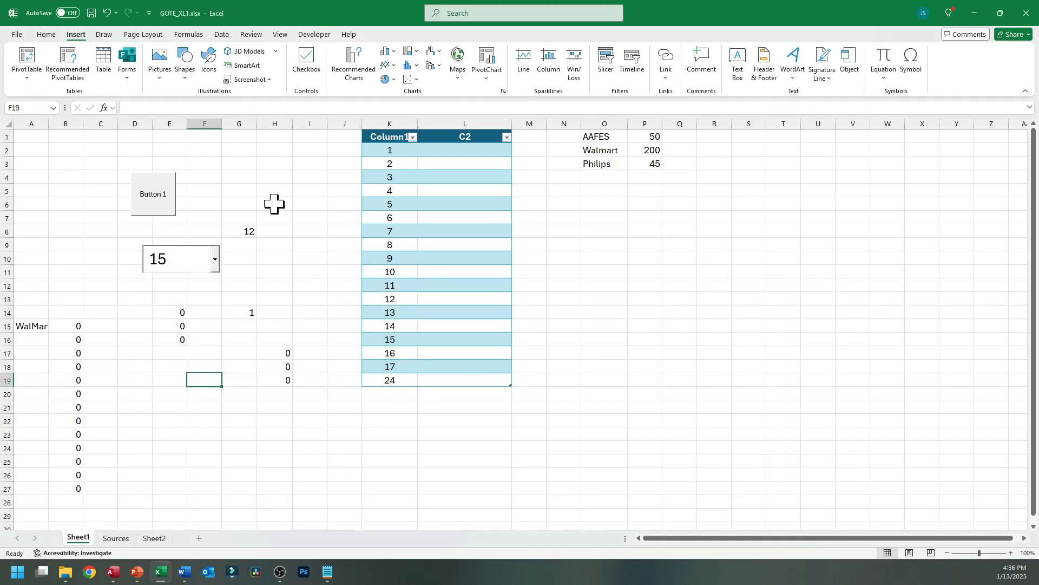
{"action": "mouse_move", "coordinate": [305, 192]}
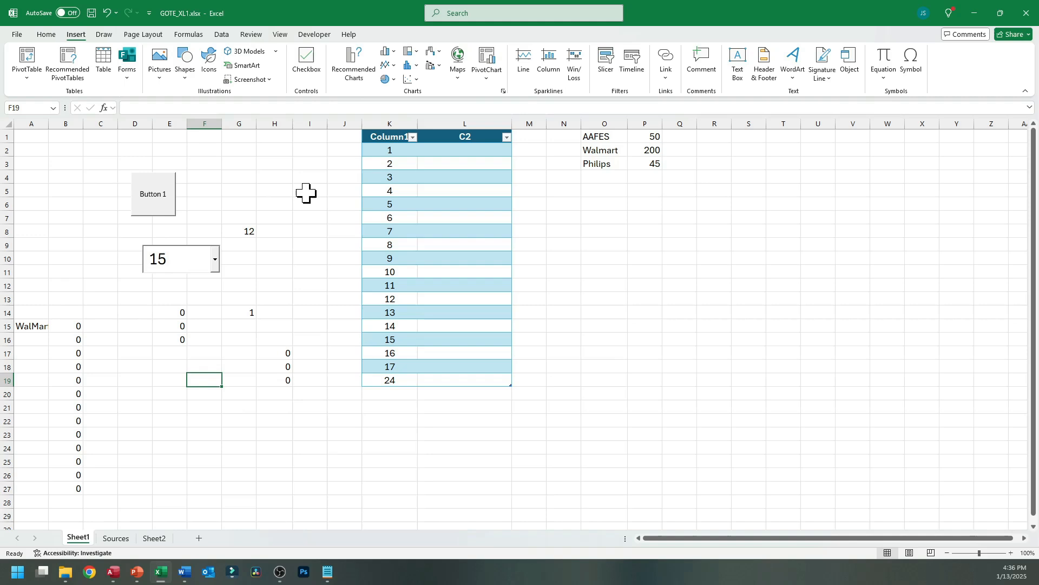
{"action": "mouse_move", "coordinate": [299, 196]}
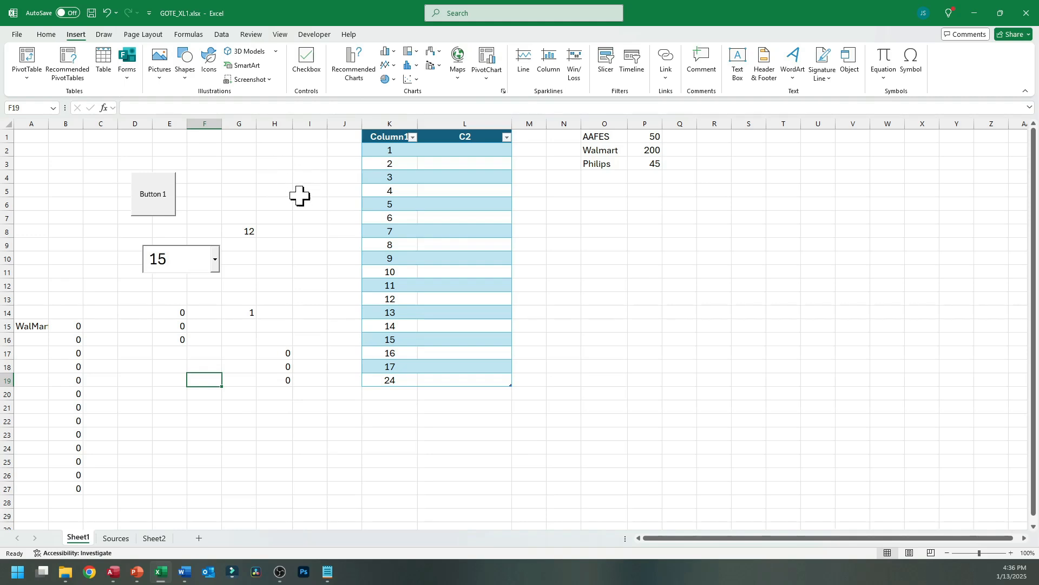
{"action": "mouse_move", "coordinate": [275, 257]}
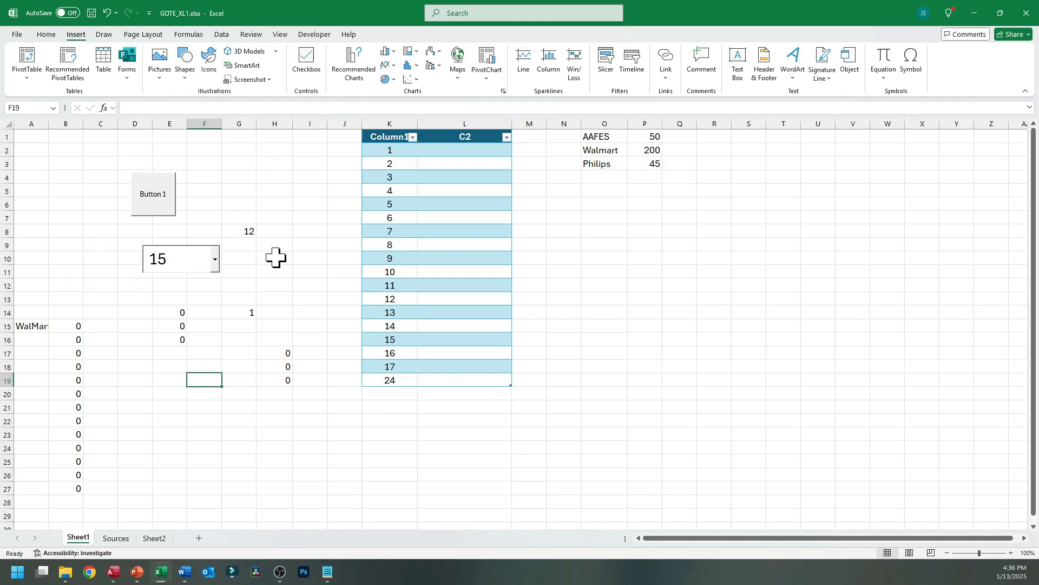
{"action": "left_click", "coordinate": [344, 271]}
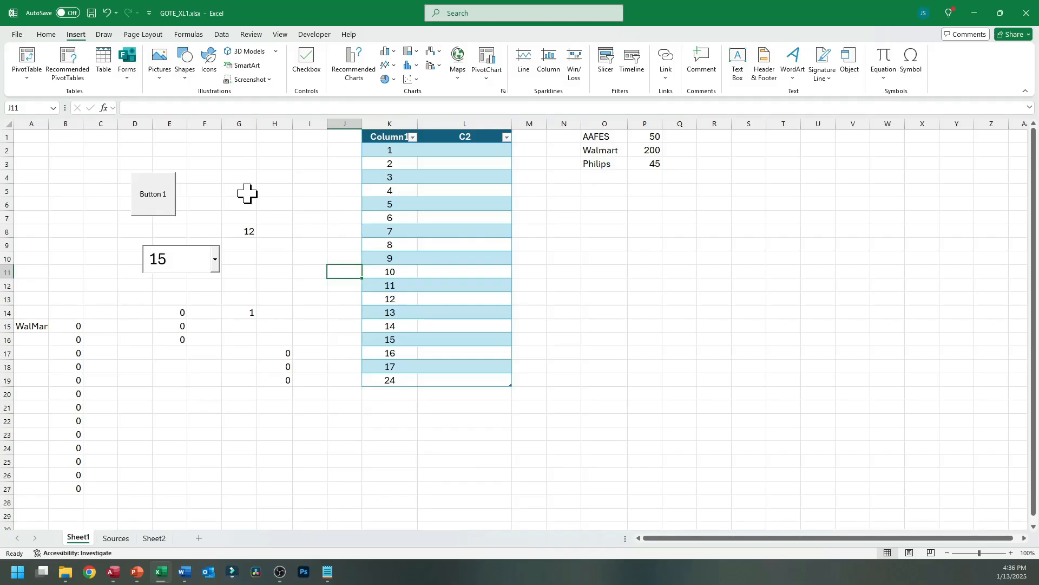
{"action": "left_click", "coordinate": [275, 137]}
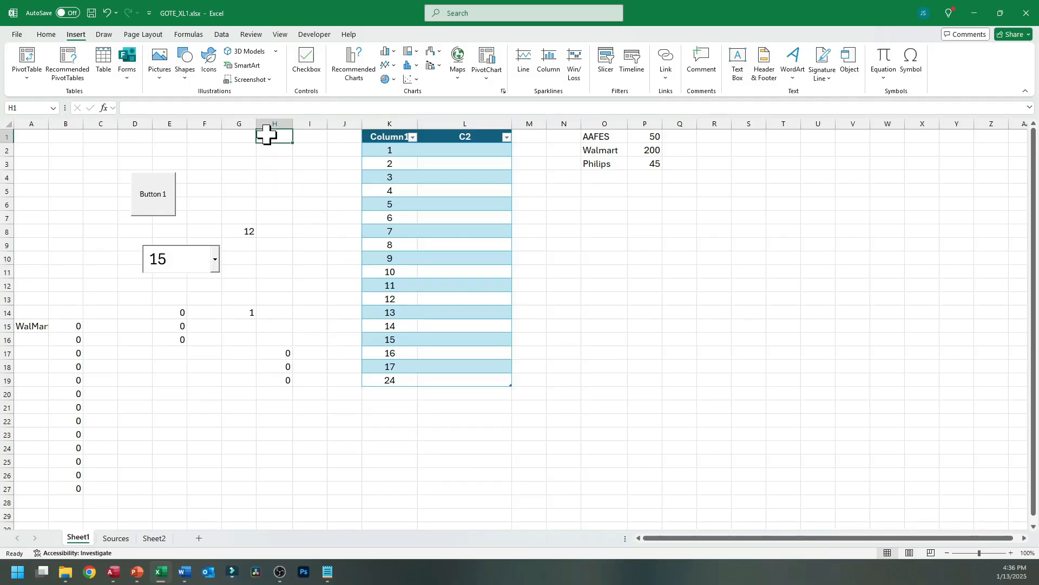
{"action": "type", "text": "=SEARCH("}
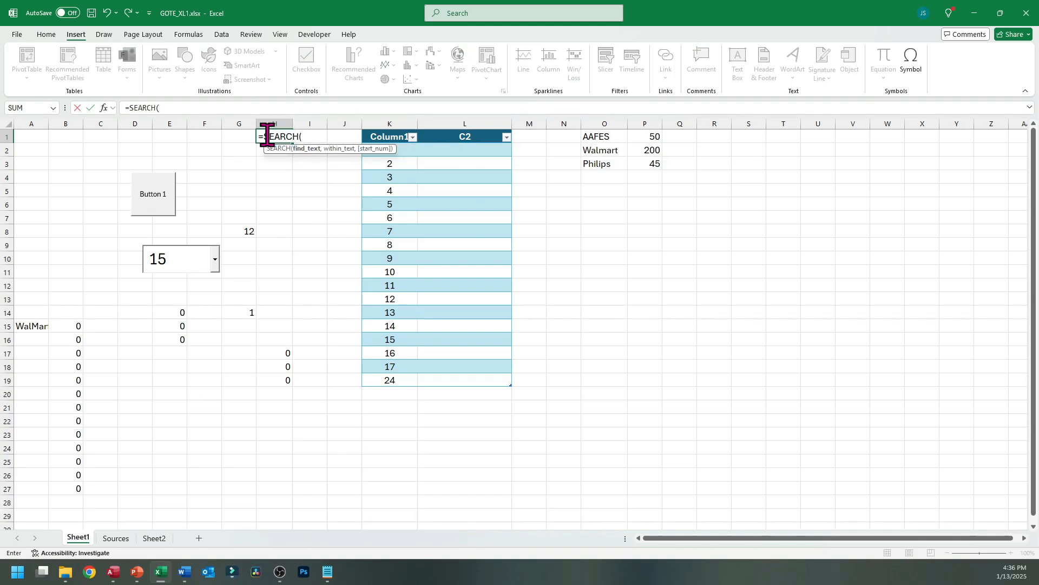
{"action": "key", "text": "Escape"}
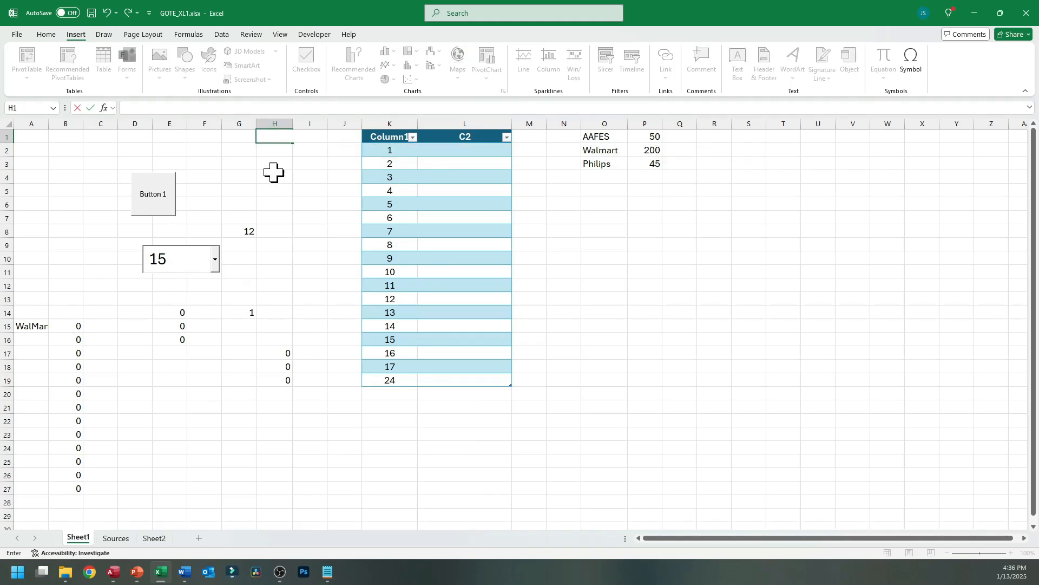
{"action": "left_click", "coordinate": [274, 176]}
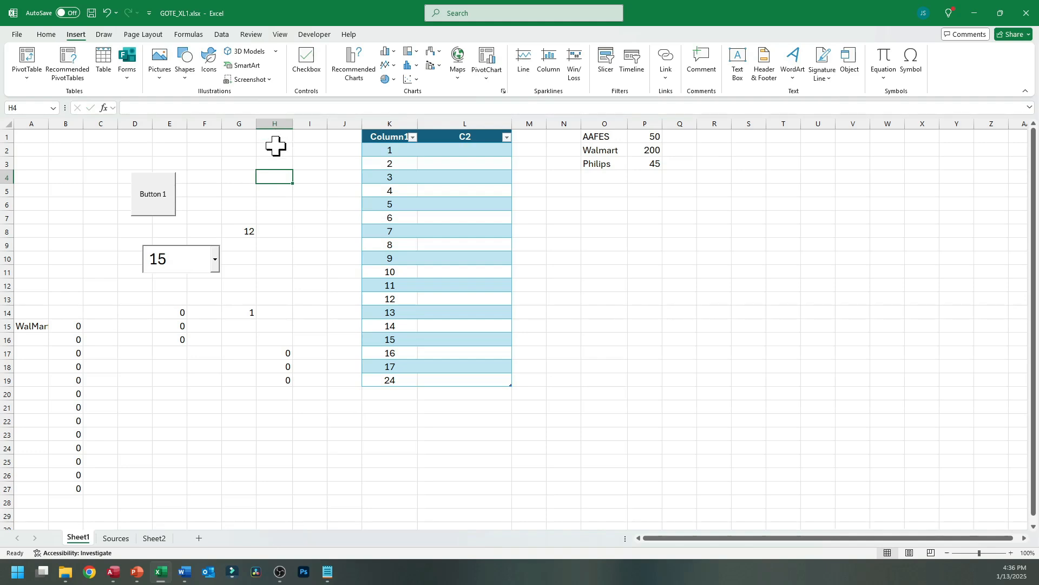
{"action": "left_click", "coordinate": [274, 136]}
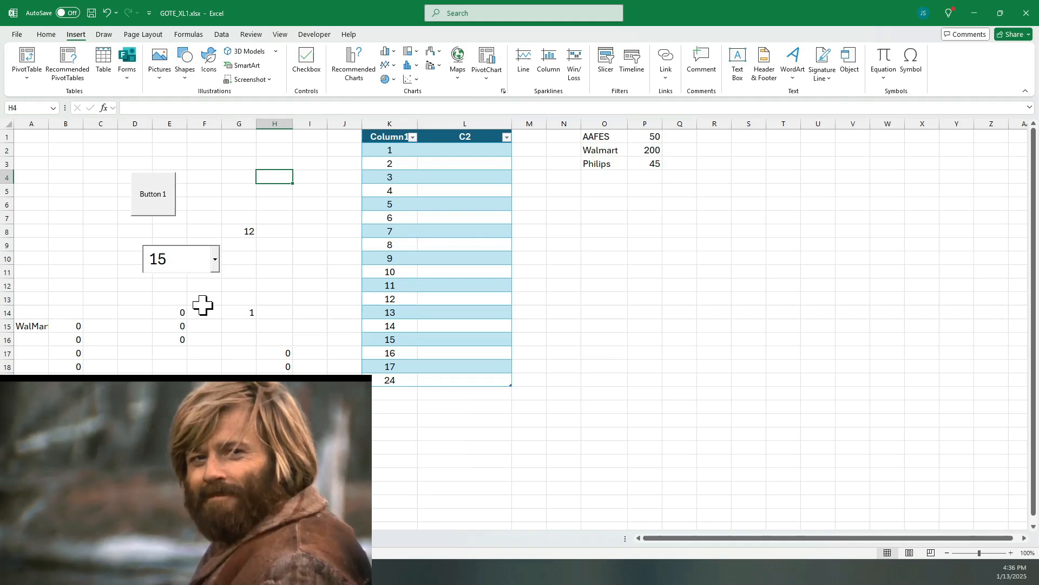
{"action": "left_click", "coordinate": [134, 286]}
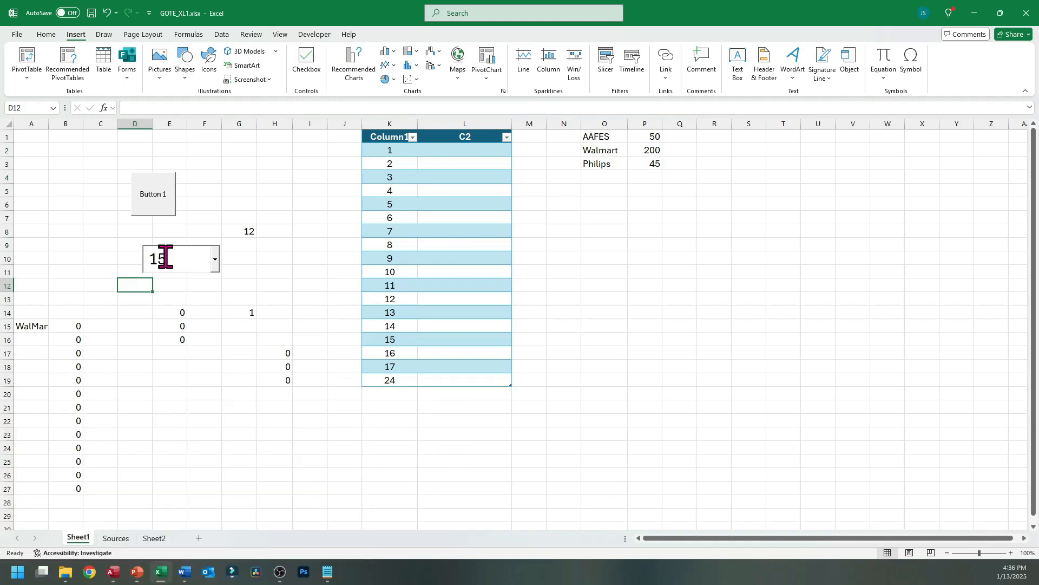
{"action": "mouse_move", "coordinate": [225, 209]}
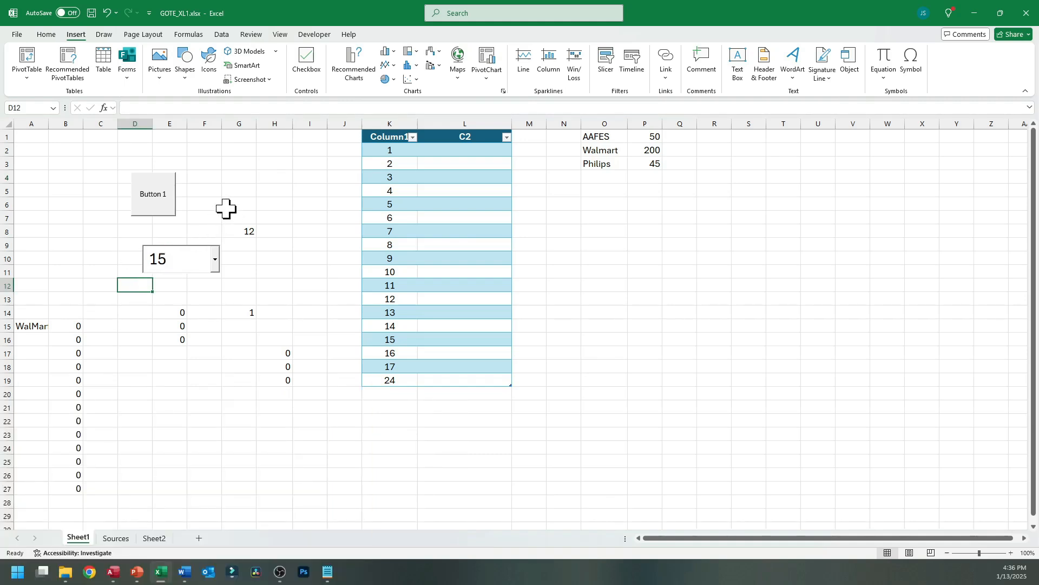
{"action": "left_click", "coordinate": [310, 204]}
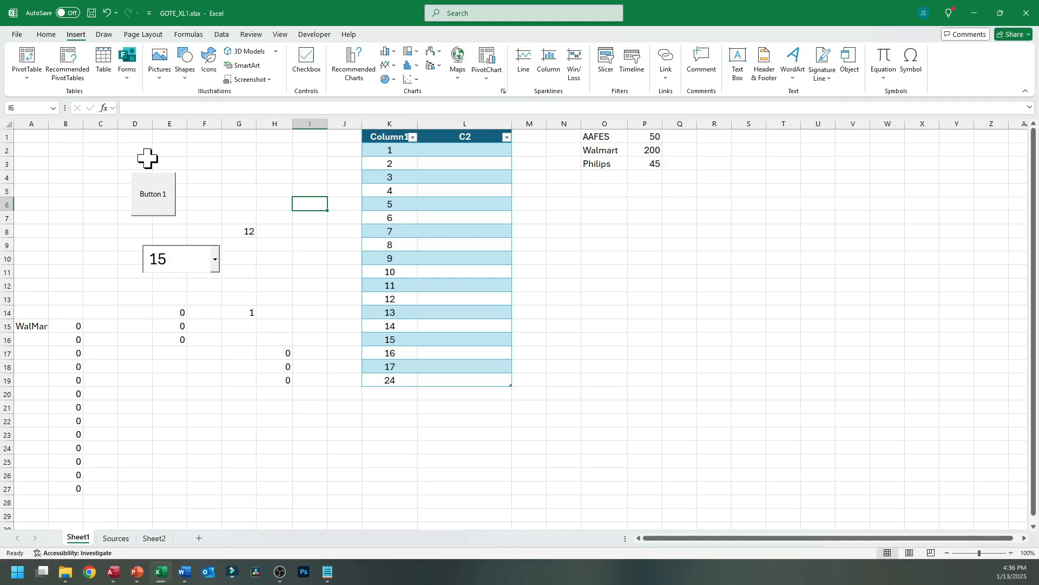
{"action": "left_click", "coordinate": [154, 538]}
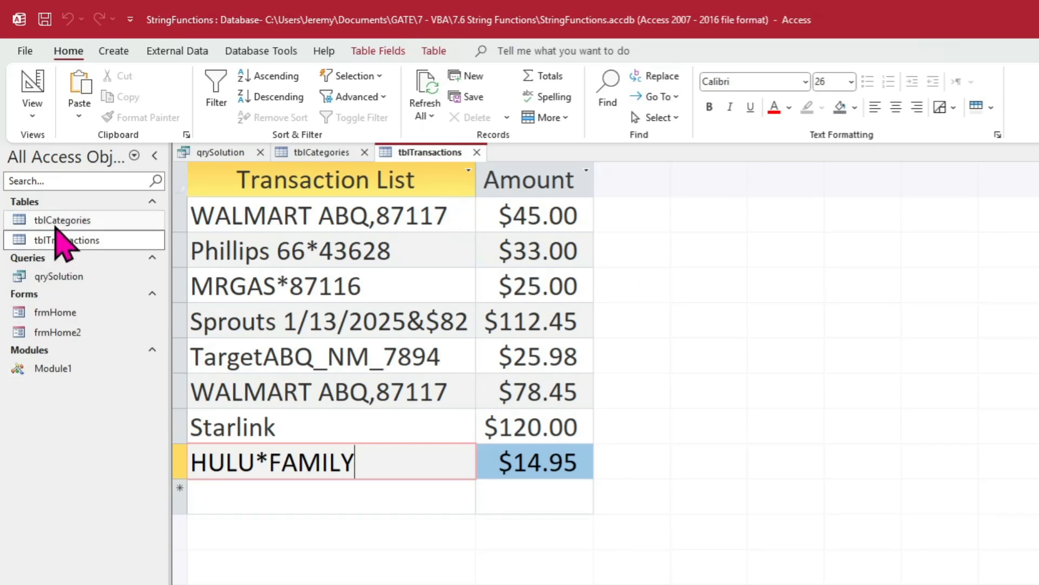
View tblCategories' seven keyword-category pairs, close the tabs, and reopen tblTransactions.
{"action": "left_click", "coordinate": [321, 151]}
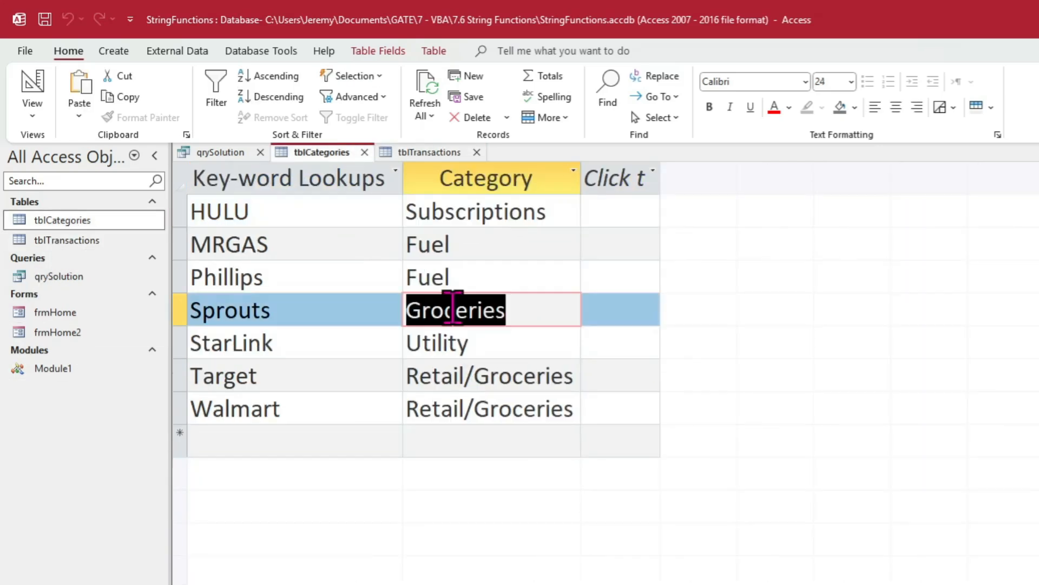
{"action": "mouse_move", "coordinate": [374, 169]}
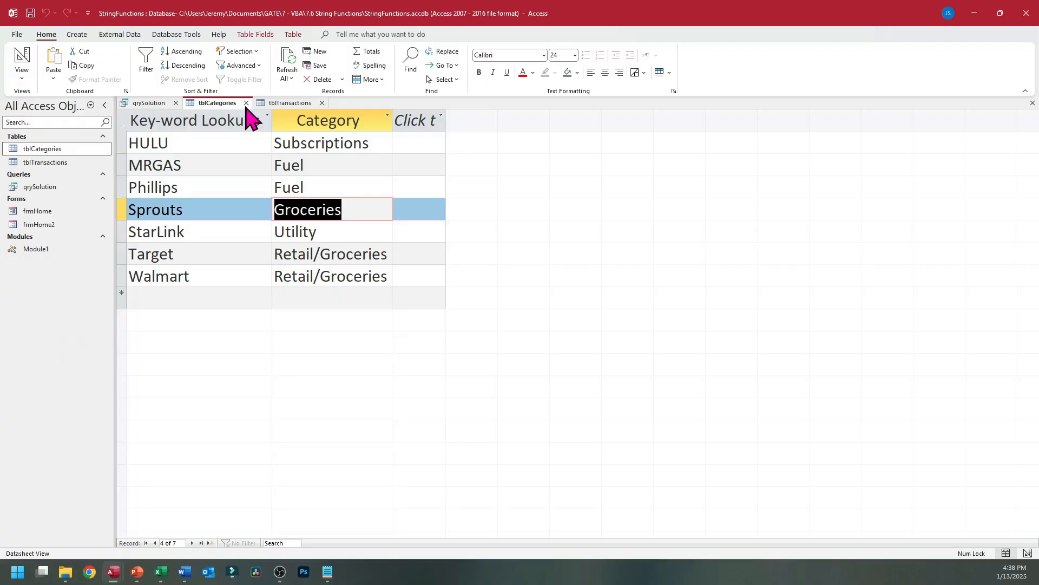
{"action": "mouse_move", "coordinate": [264, 124]}
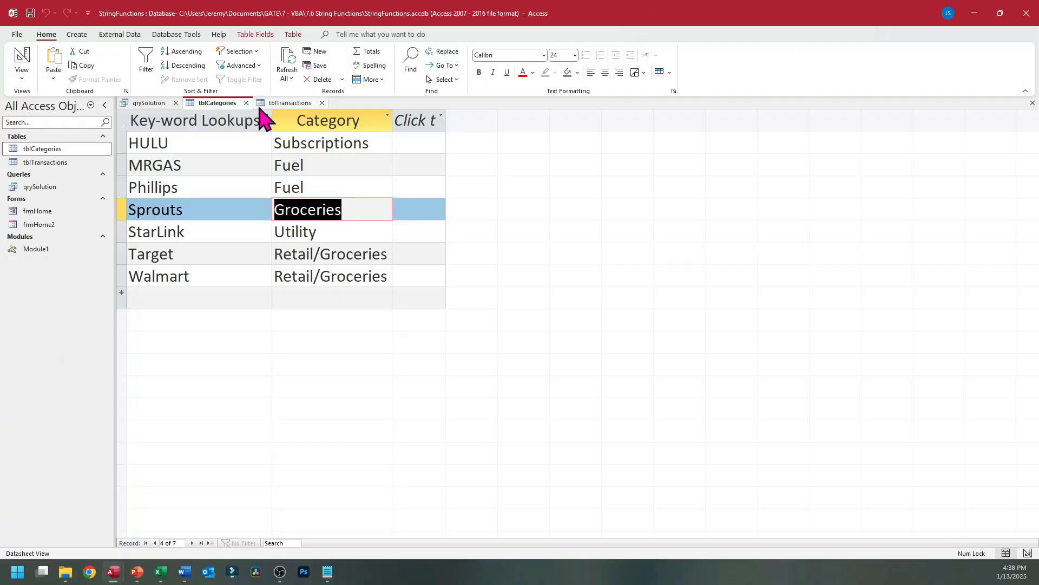
{"action": "left_click", "coordinate": [289, 103]}
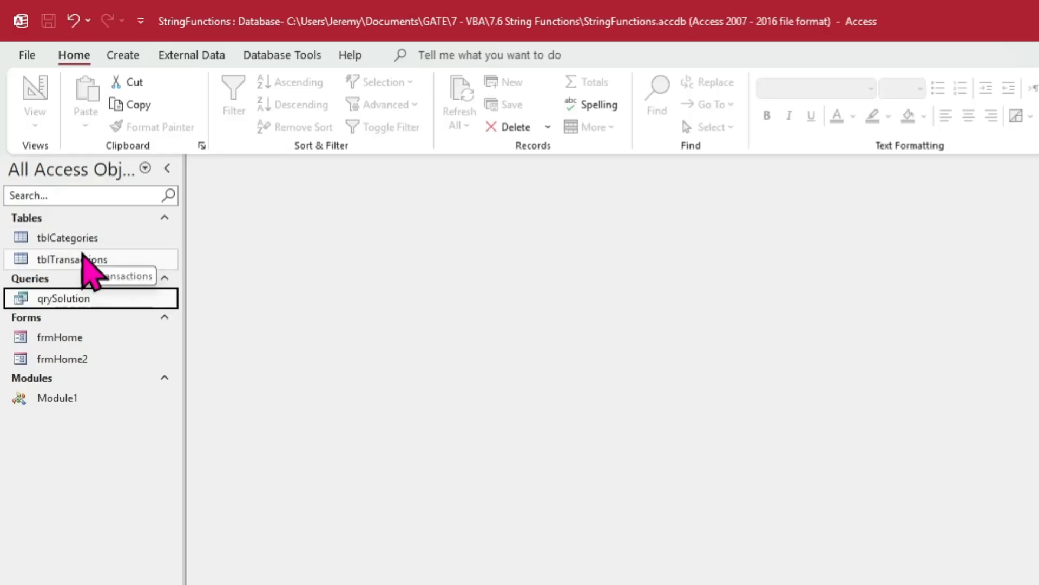
{"action": "double_click", "coordinate": [73, 258]}
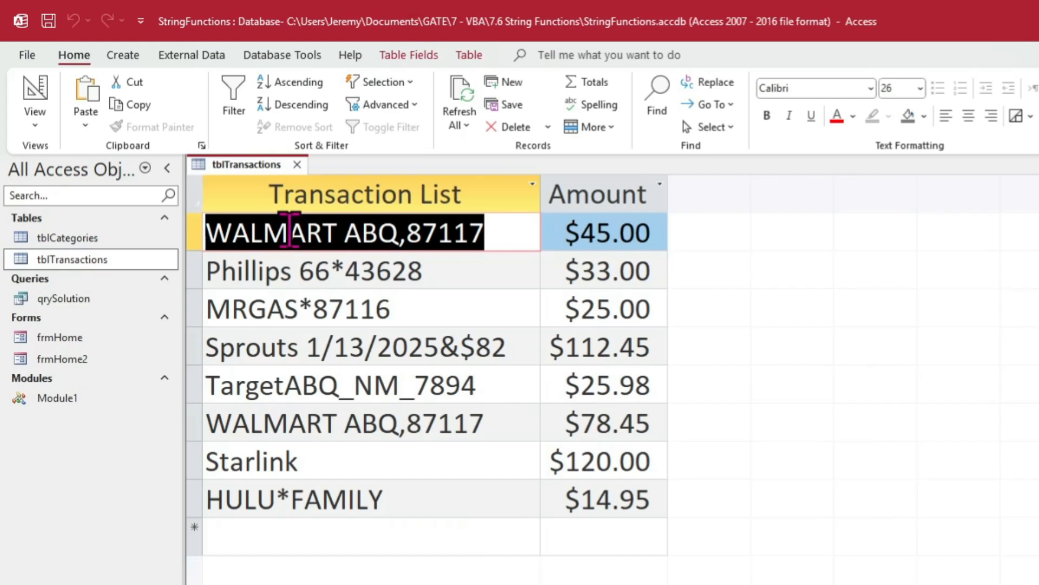
{"action": "mouse_move", "coordinate": [531, 288]}
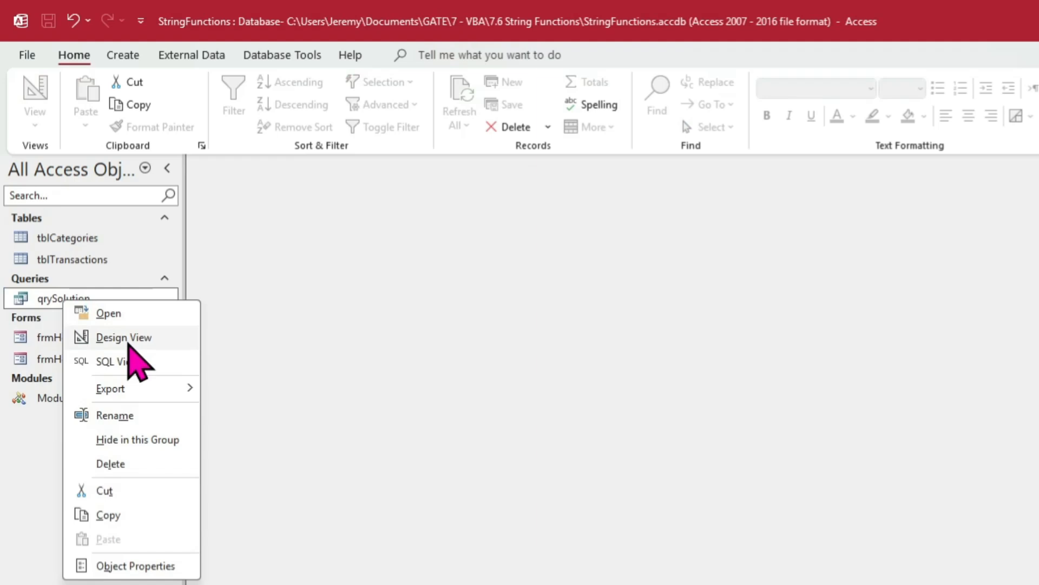
Run an unjoined query on tblLetters and tblNumbers, showing all 16 letter-number pairings.
{"action": "left_click", "coordinate": [124, 337]}
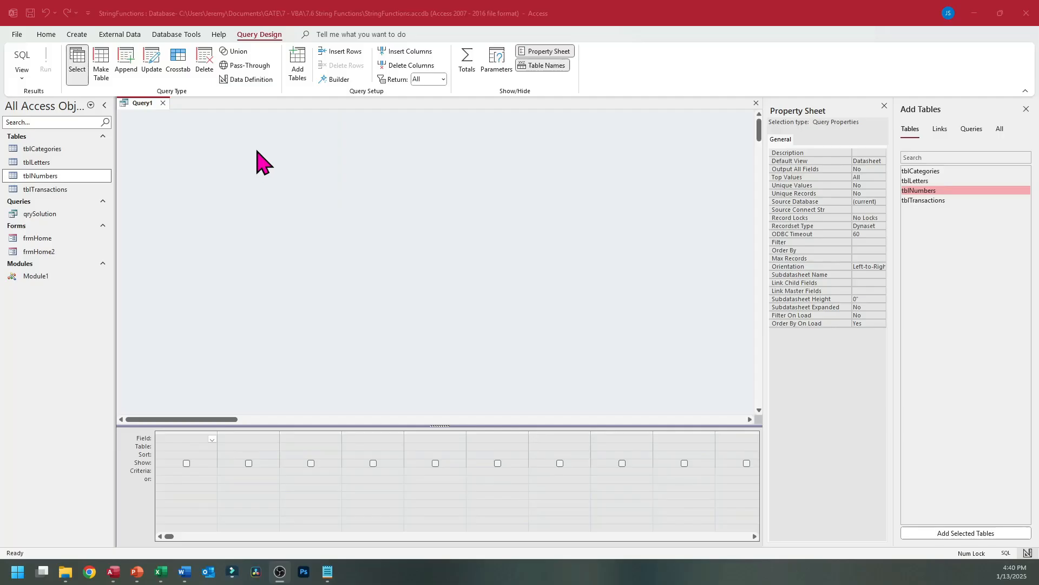
{"action": "mouse_move", "coordinate": [117, 245]}
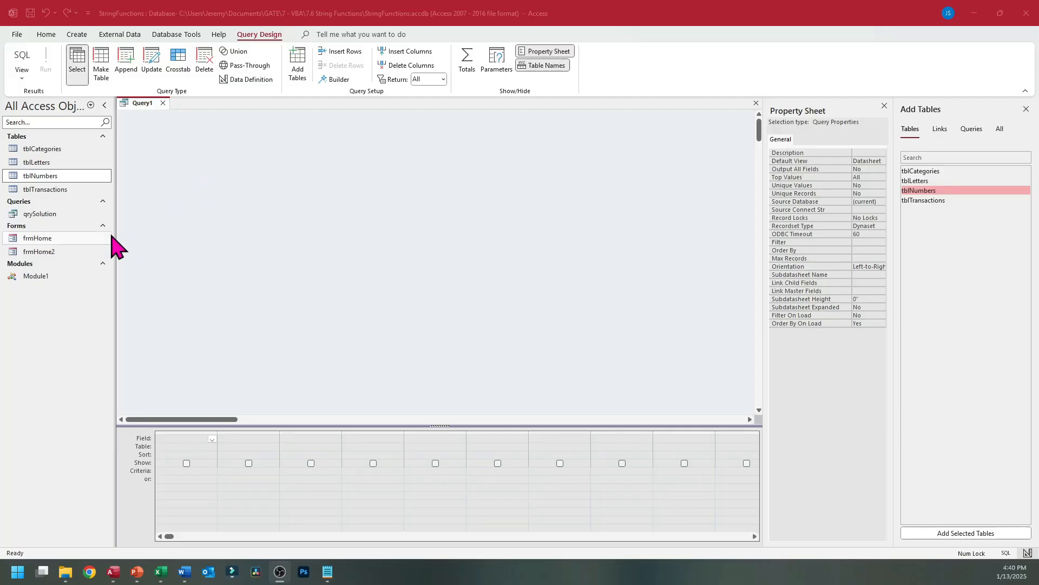
{"action": "double_click", "coordinate": [37, 162]}
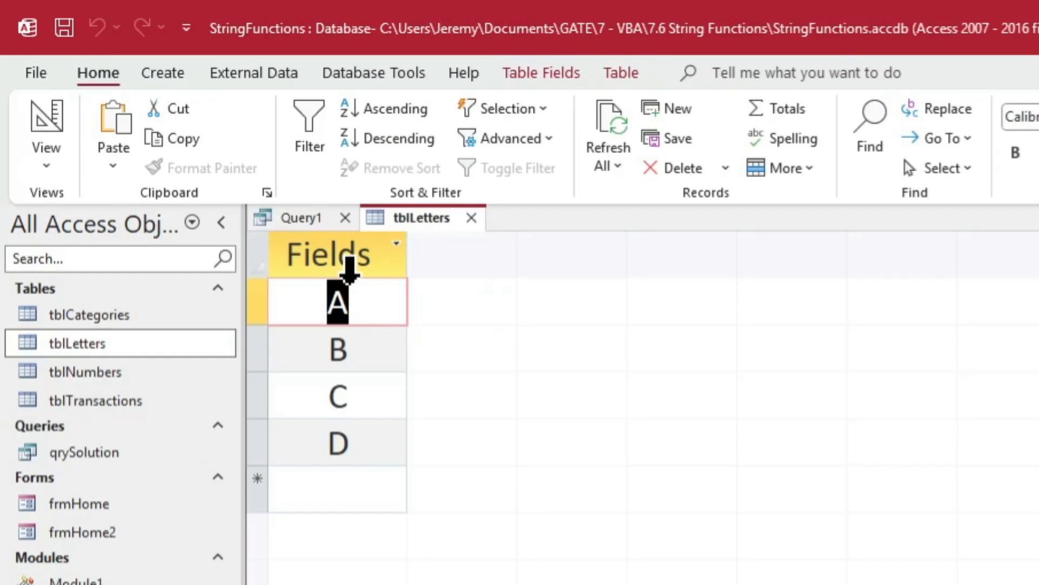
{"action": "mouse_move", "coordinate": [484, 239]}
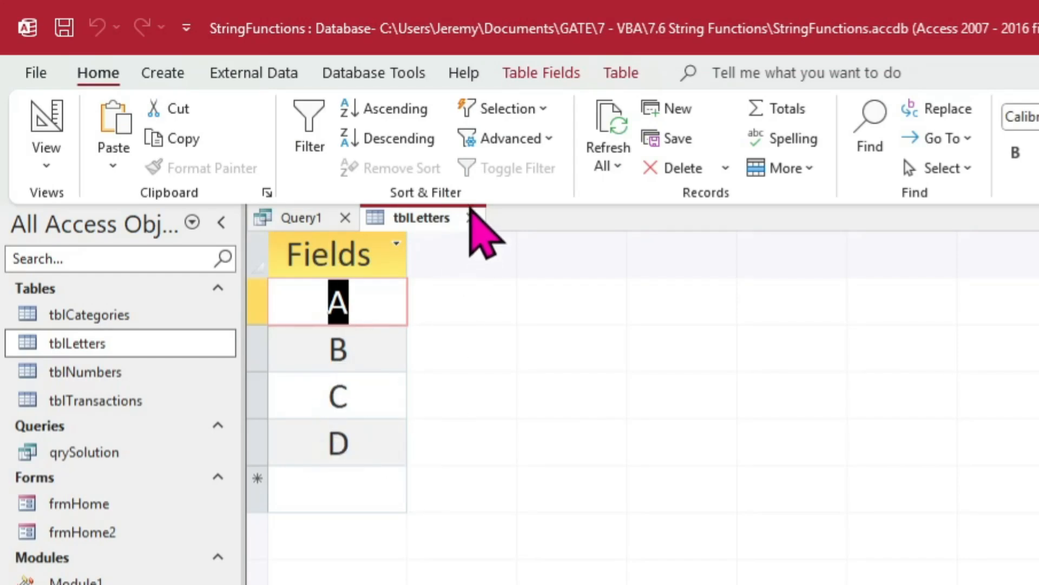
{"action": "left_click", "coordinate": [299, 218]}
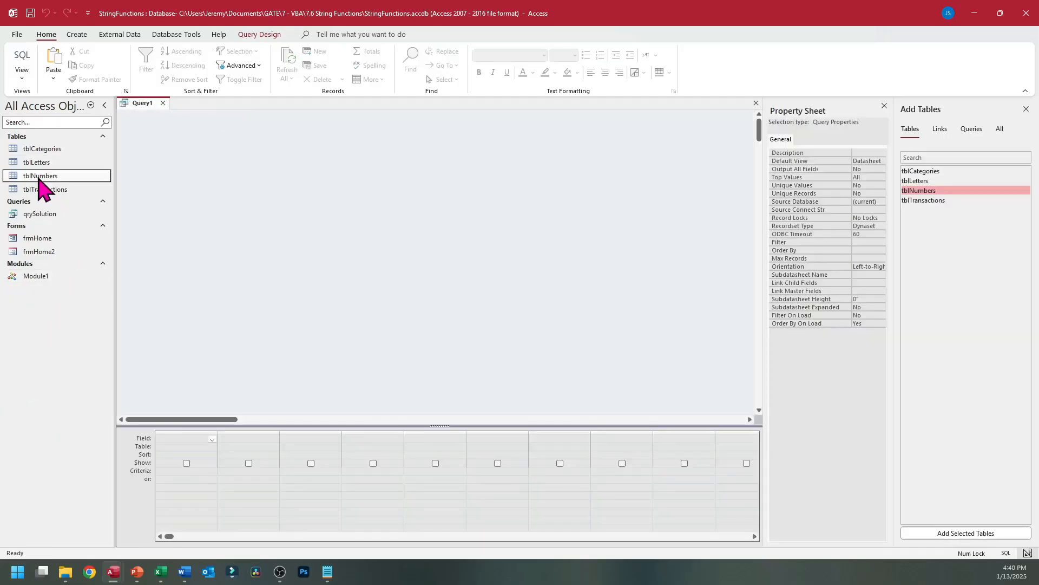
{"action": "mouse_move", "coordinate": [130, 189]}
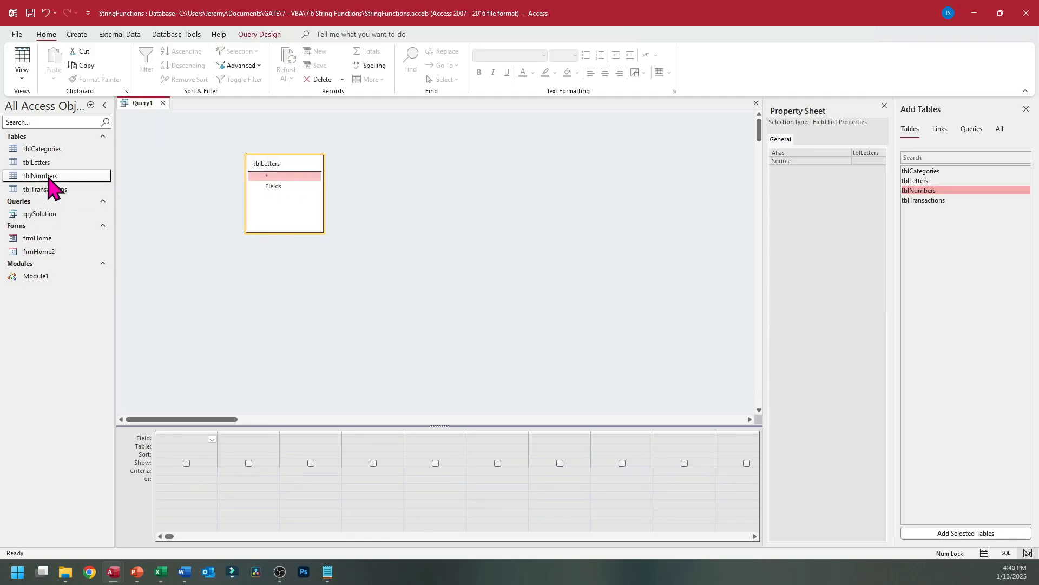
{"action": "double_click", "coordinate": [918, 190]}
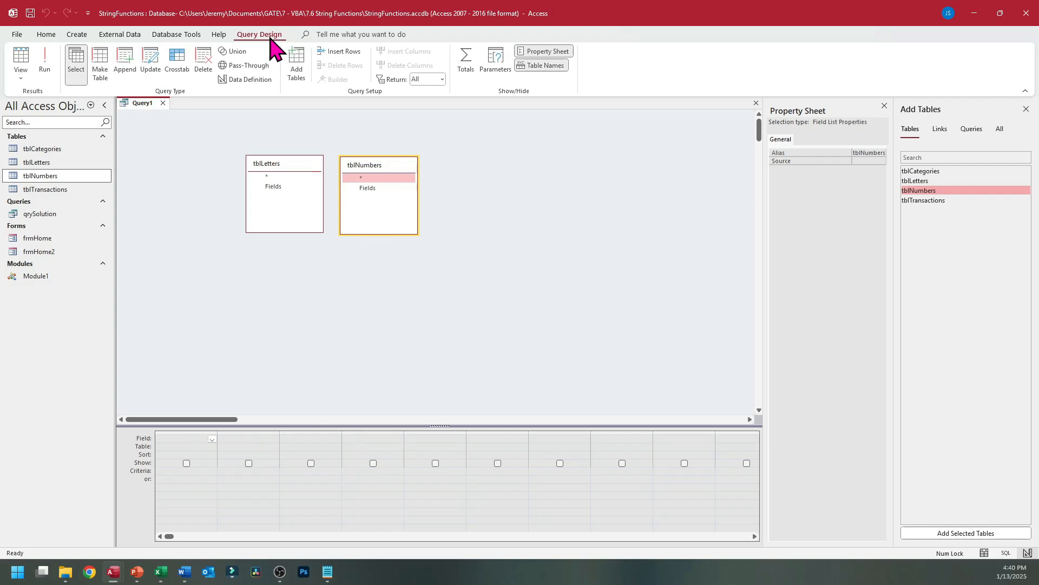
{"action": "left_click", "coordinate": [44, 59]}
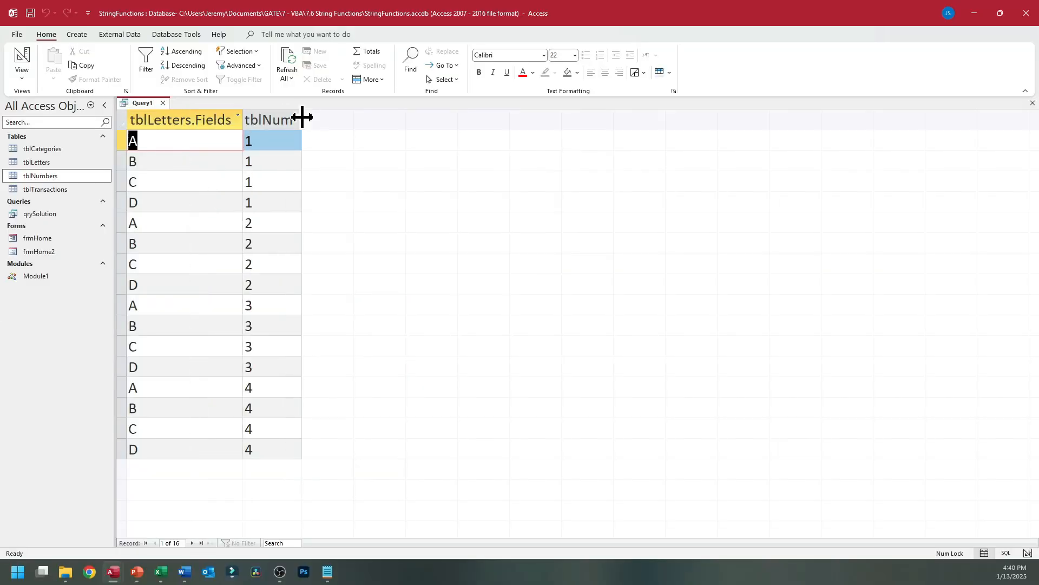
{"action": "left_click_drag", "start_coordinate": [301, 119], "coordinate": [372, 119]}
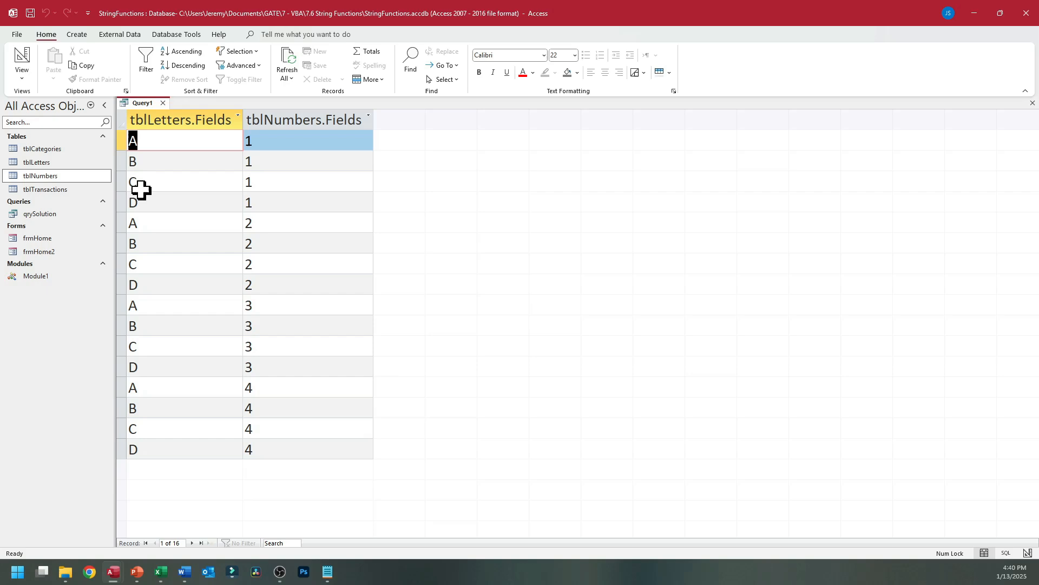
{"action": "mouse_move", "coordinate": [236, 189]}
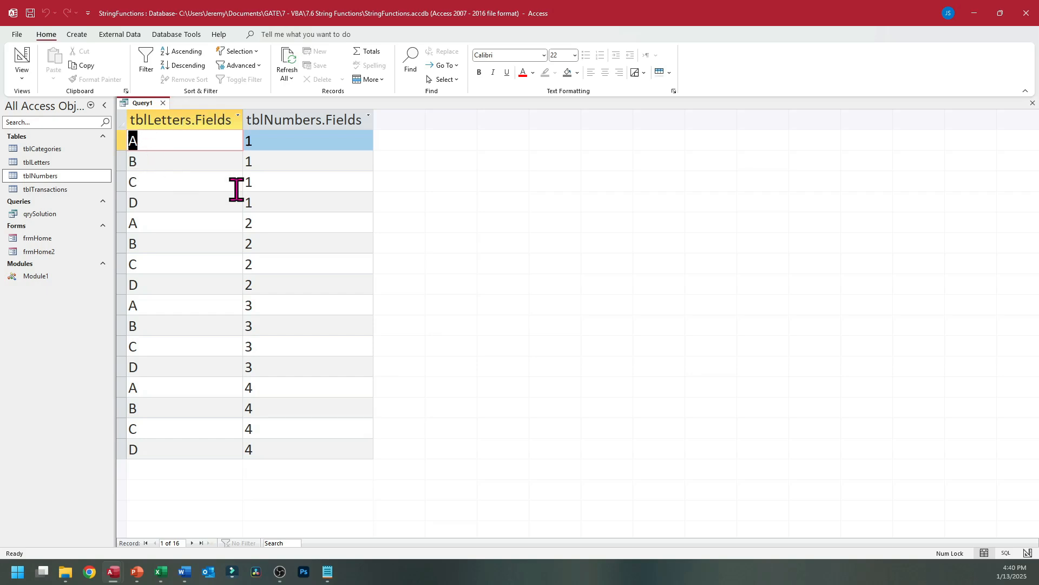
{"action": "mouse_move", "coordinate": [297, 131]}
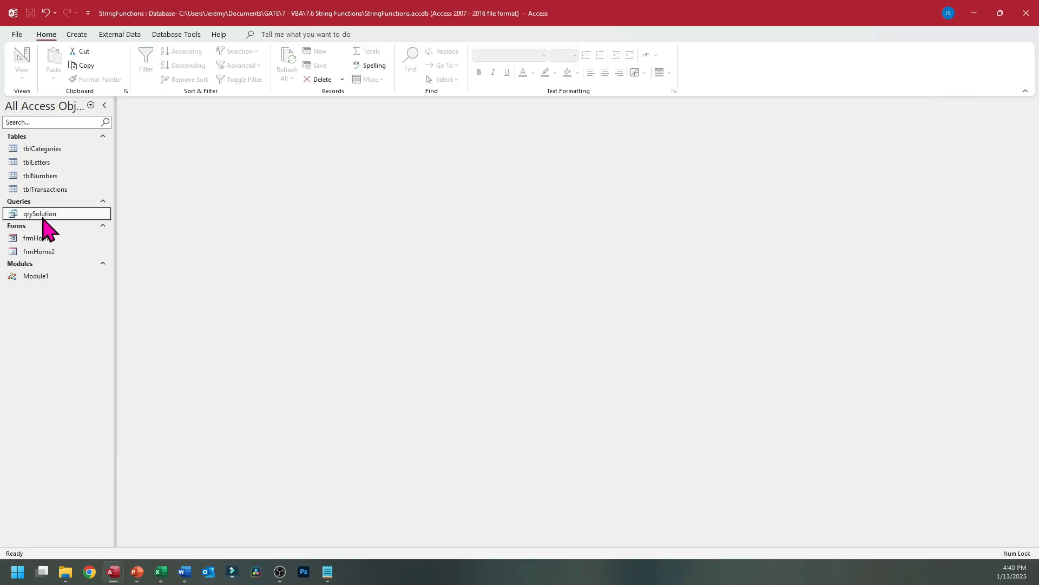
Add column Expr1: InStr(1,[Transaction List],[Key-Word Lookups]) to qrySolution's design.
{"action": "double_click", "coordinate": [39, 213]}
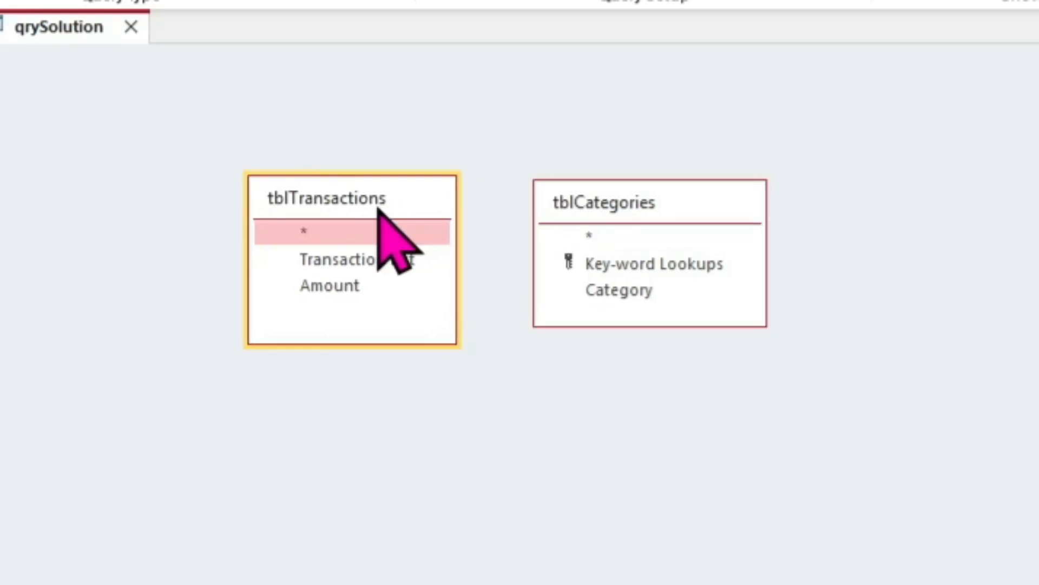
{"action": "mouse_move", "coordinate": [583, 265]}
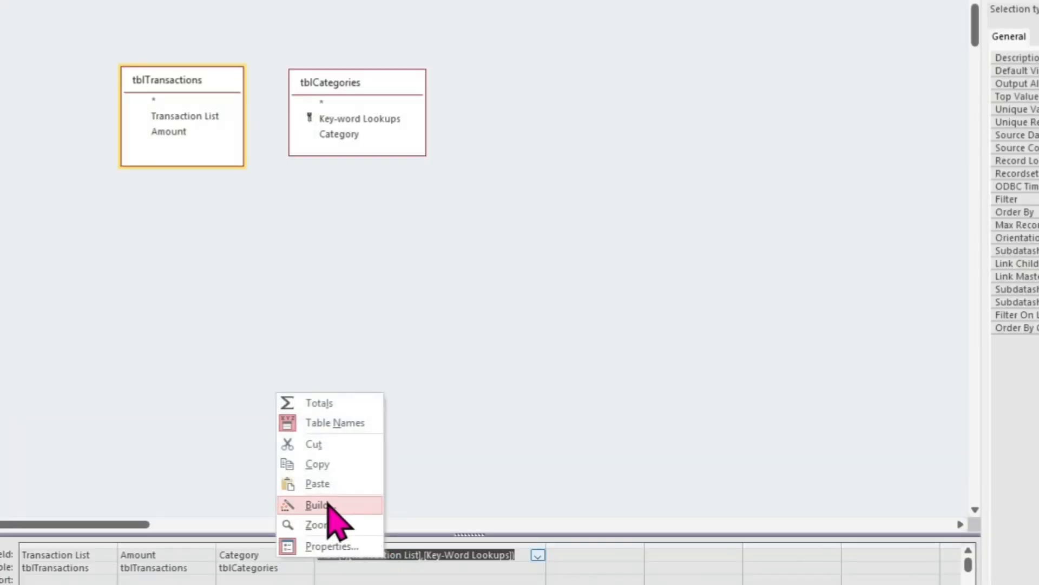
{"action": "left_click", "coordinate": [320, 525]}
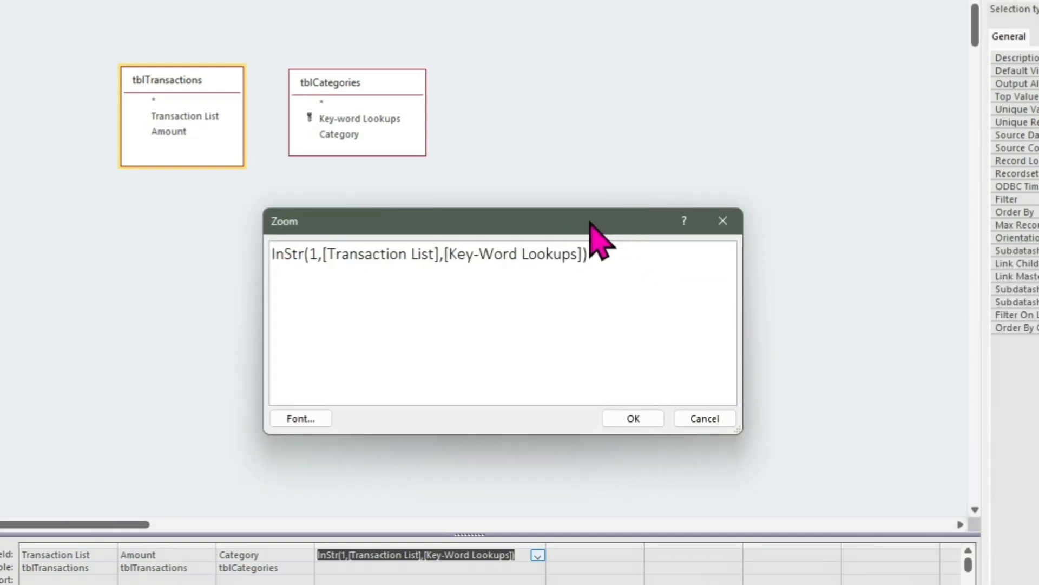
{"action": "mouse_move", "coordinate": [349, 156]}
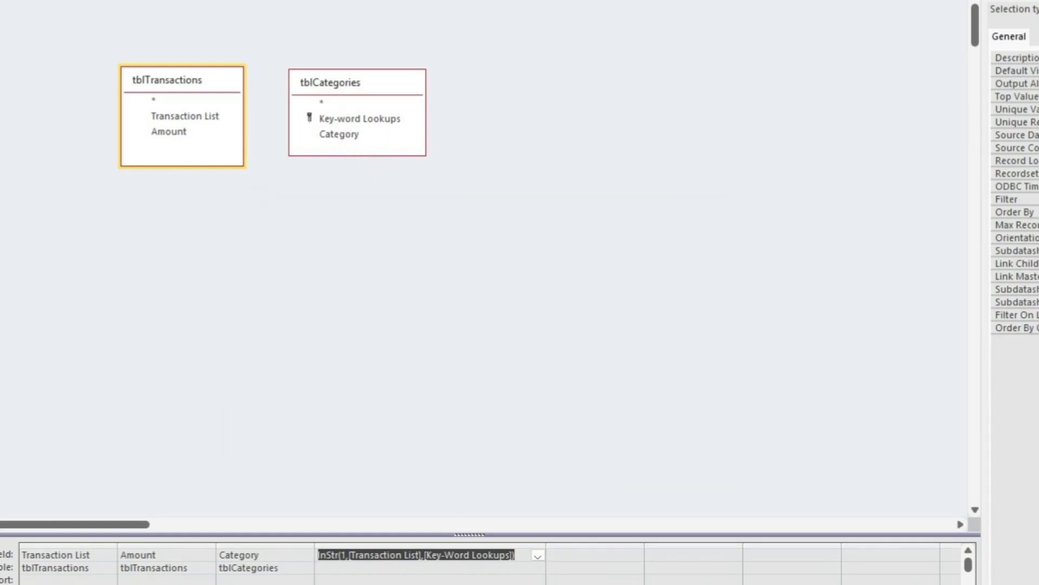
{"action": "mouse_move", "coordinate": [249, 86]}
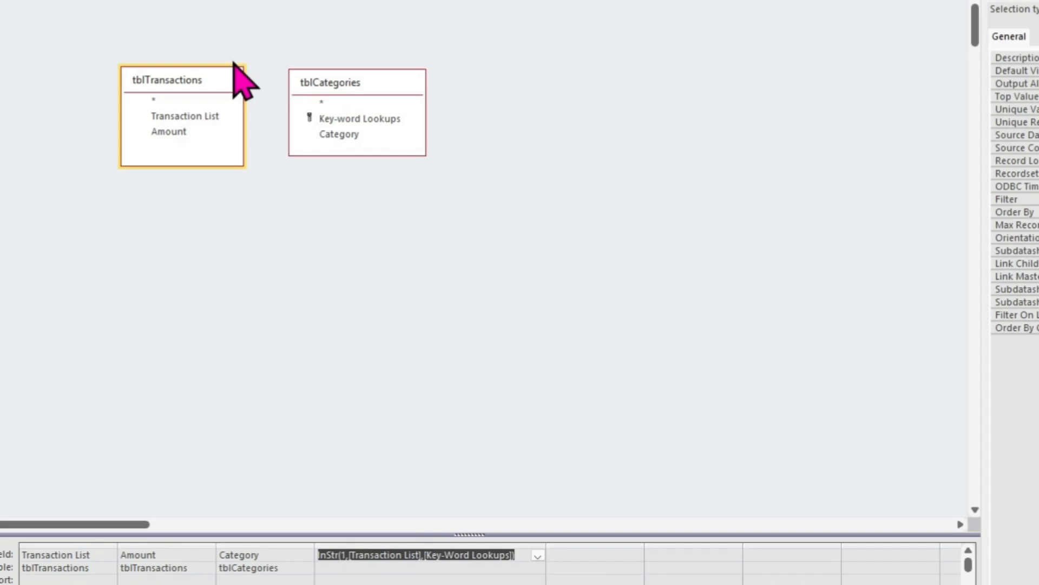
{"action": "mouse_move", "coordinate": [475, 557]}
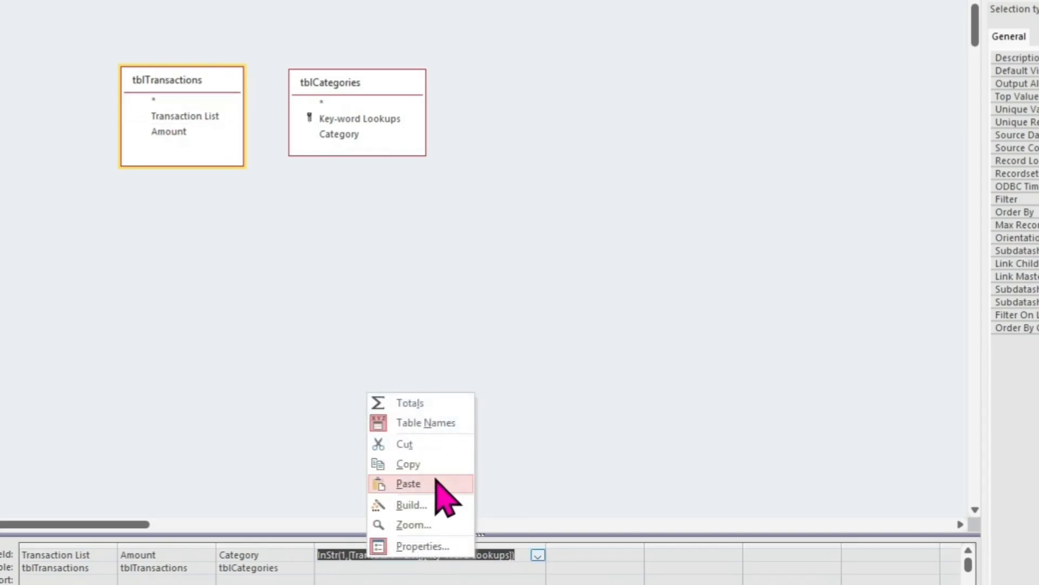
{"action": "left_click", "coordinate": [413, 525]}
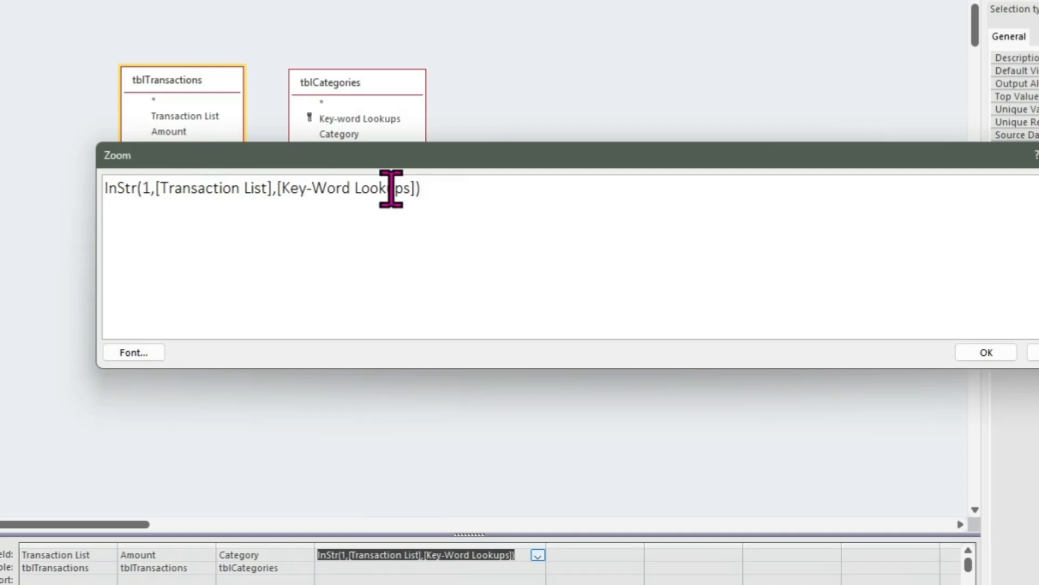
{"action": "left_click", "coordinate": [985, 352]}
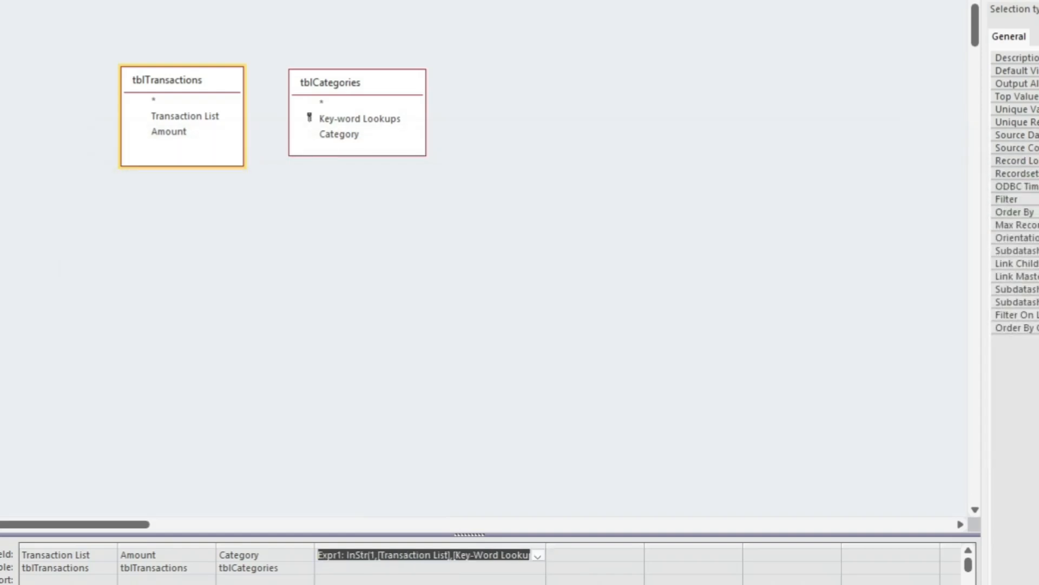